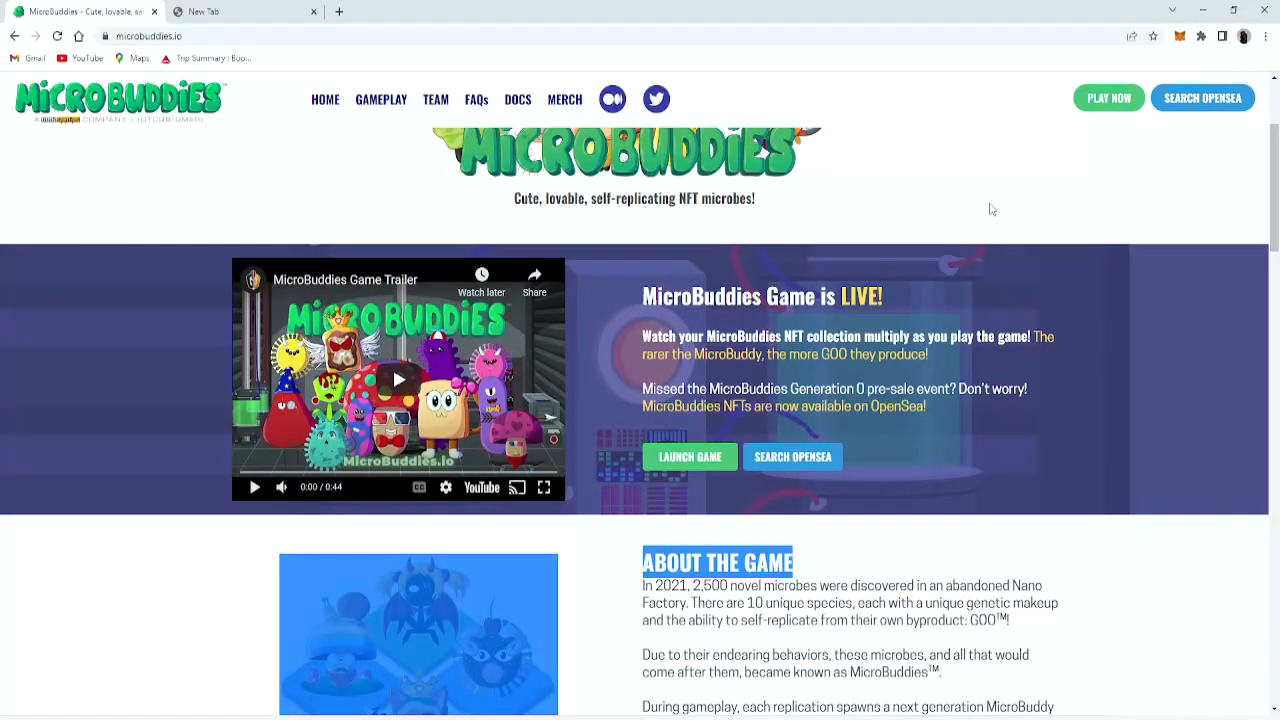
mouse_move(976, 206)
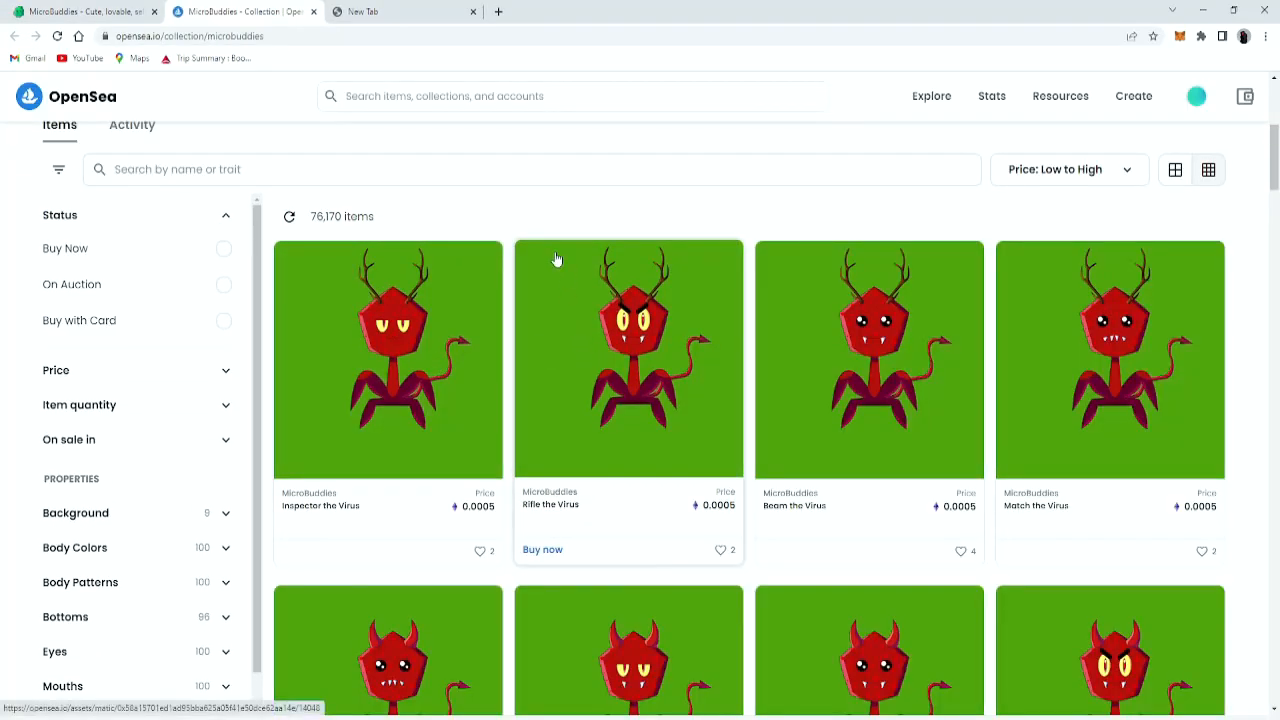
- Filter the MicroBuddies collection by species in turn: Protozoa, Amoeba, Bacteria, then Algae
scroll(down, 3)
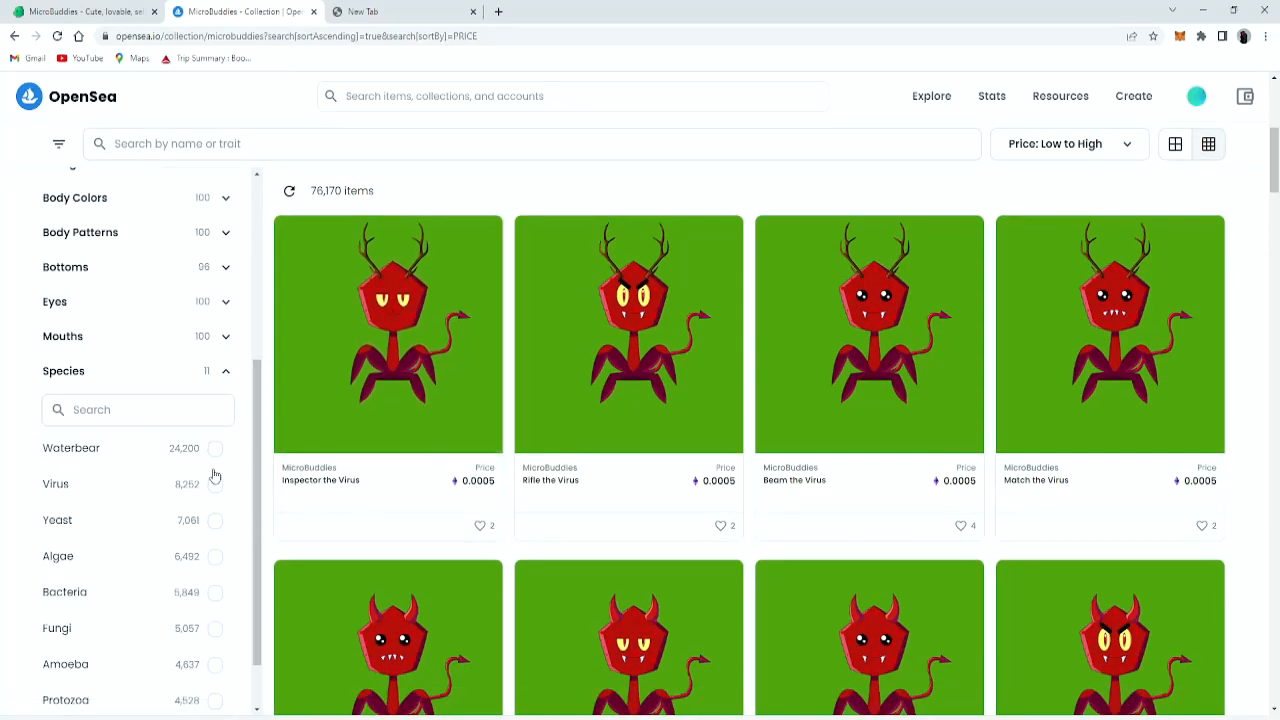
scroll(down, 3)
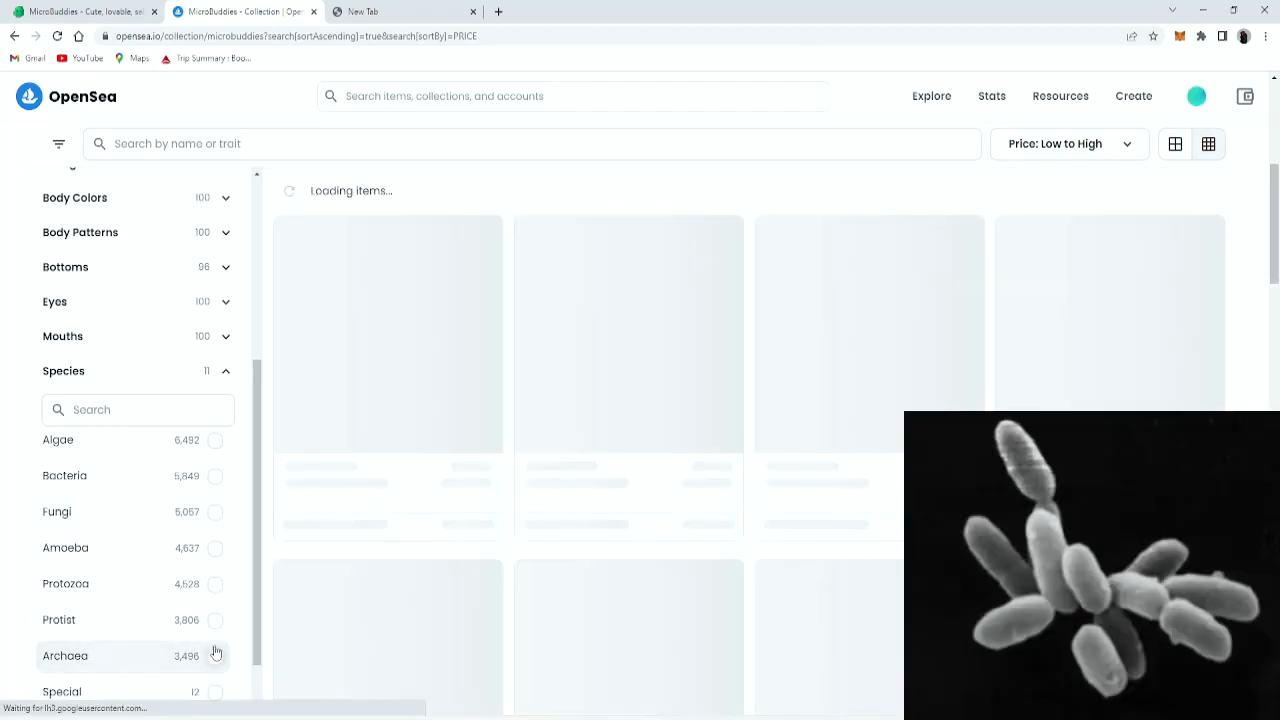
click(214, 620)
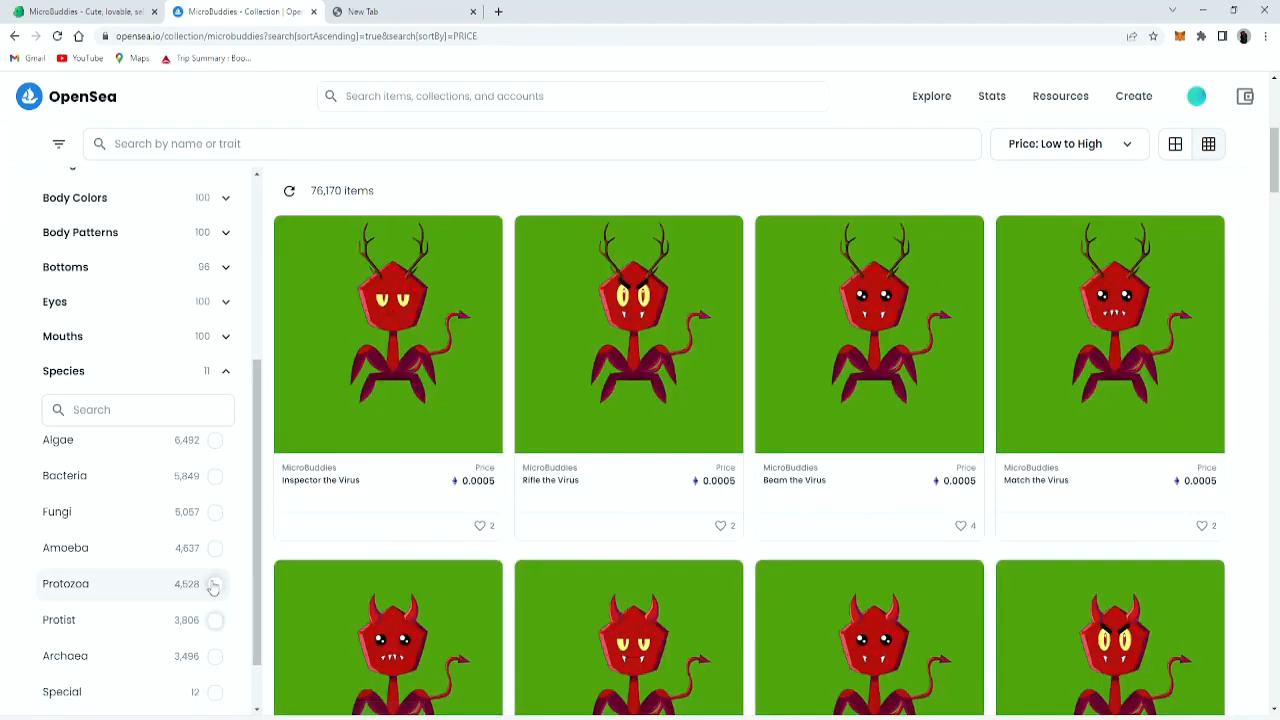
click(214, 584)
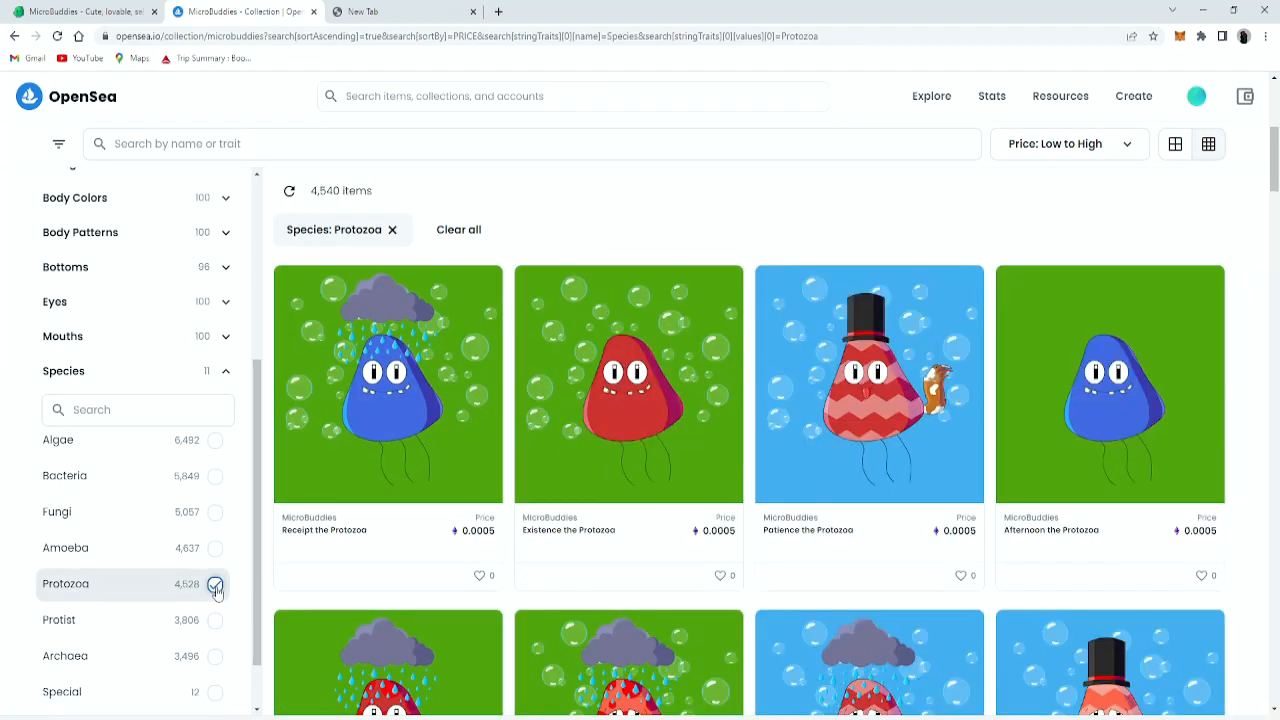
click(216, 548)
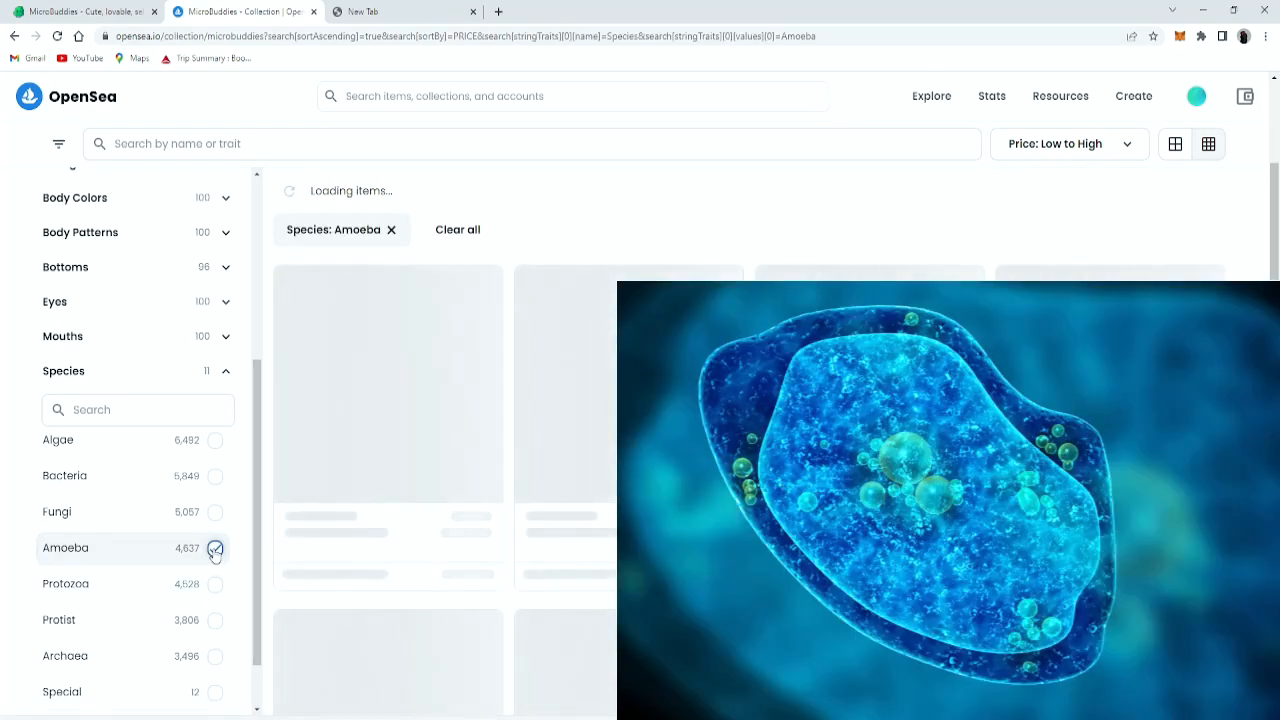
click(216, 548)
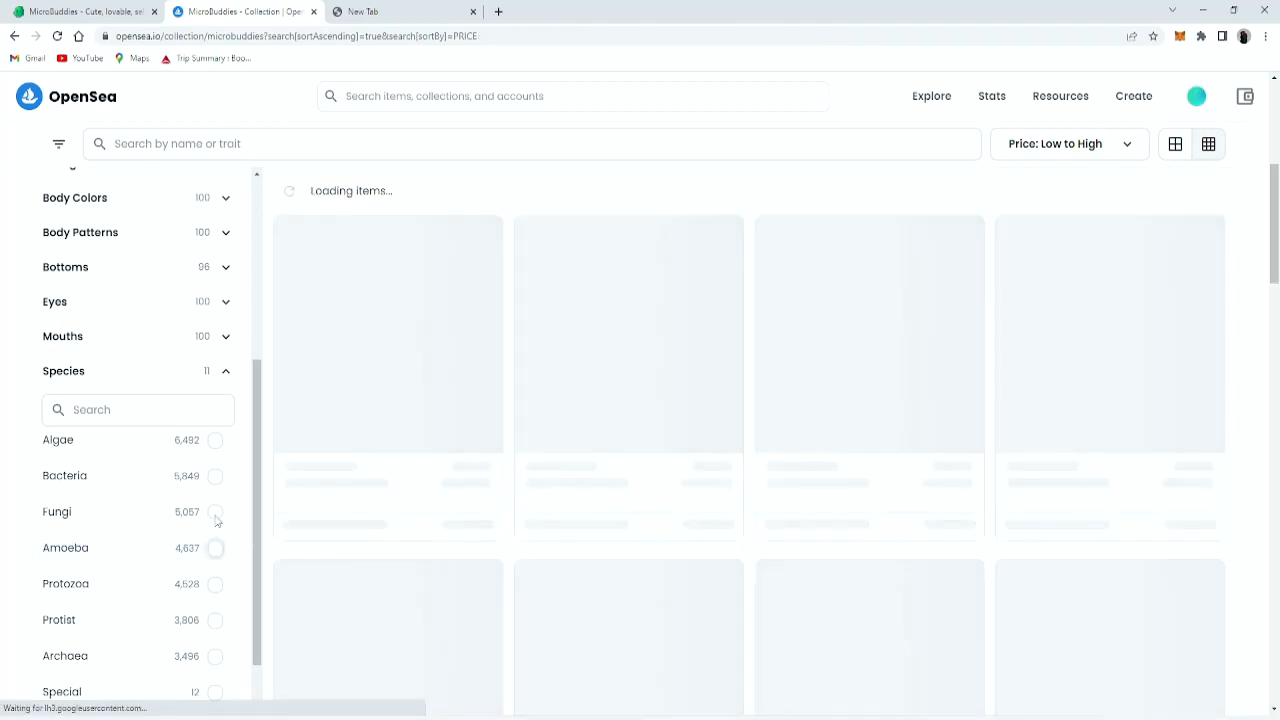
click(216, 512)
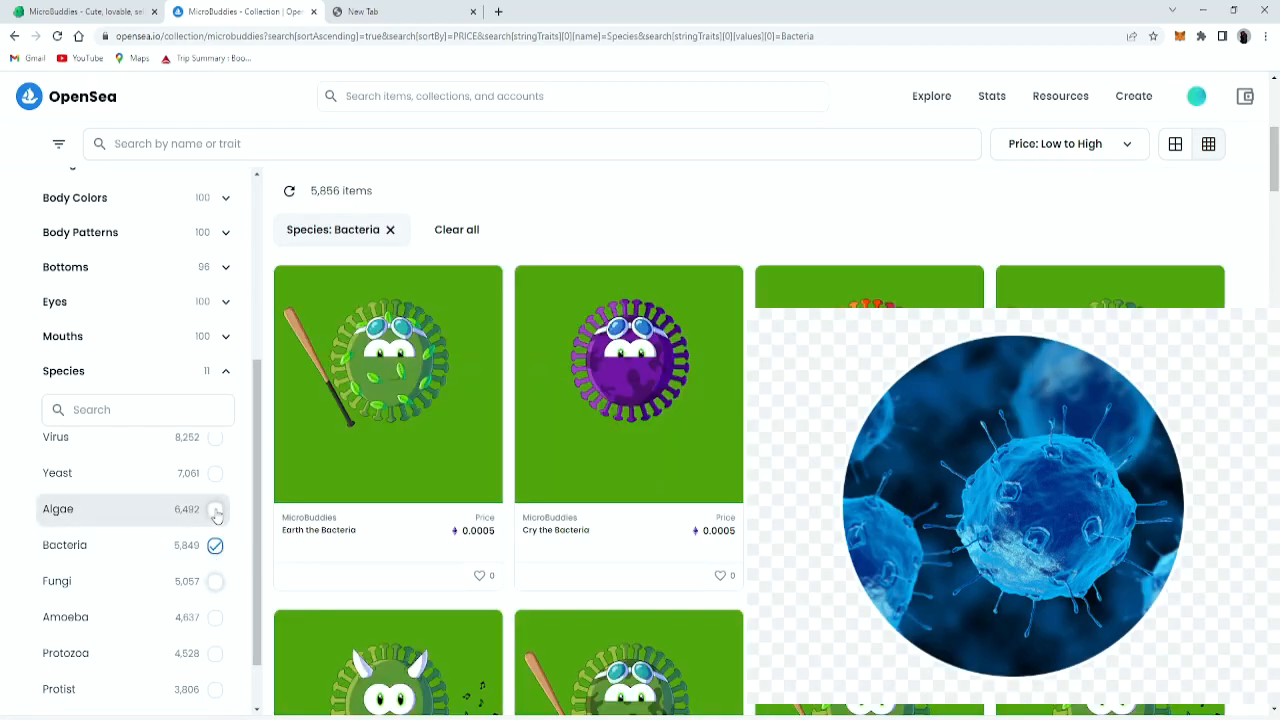
click(214, 510)
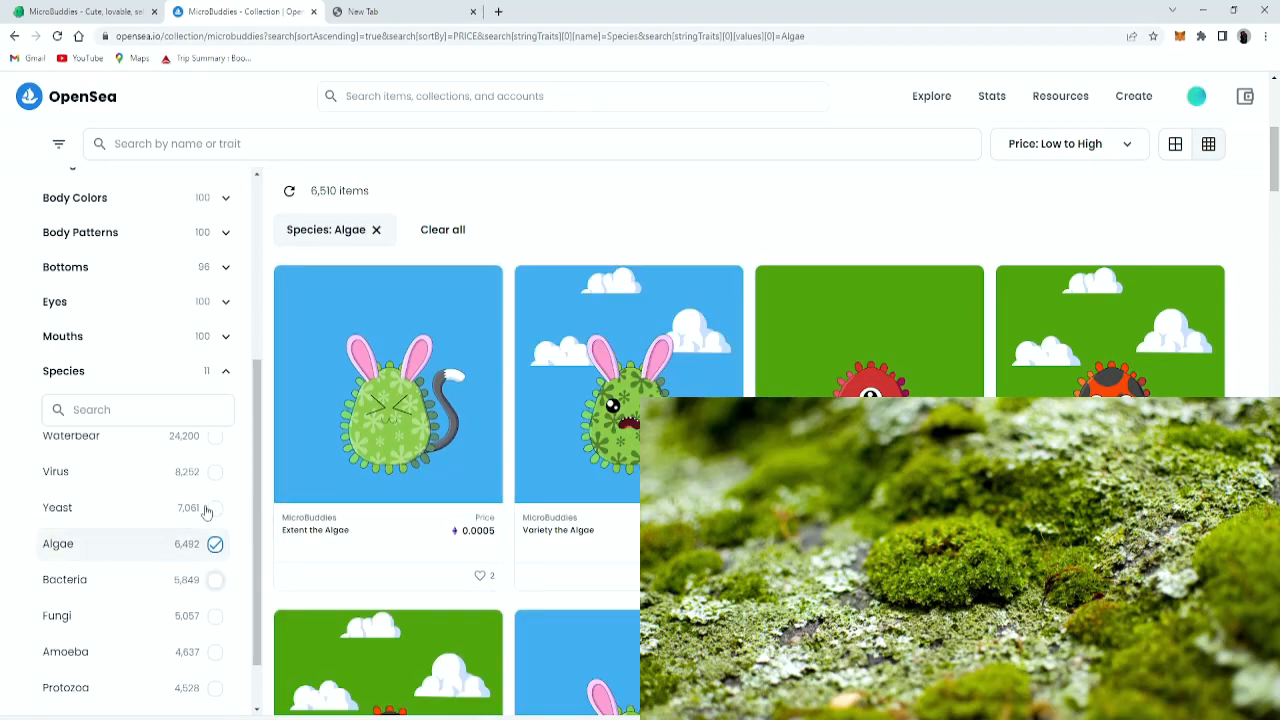
- Continue the species filter through Yeast, Virus and Waterbear, ending on Virus buddies only
click(216, 520)
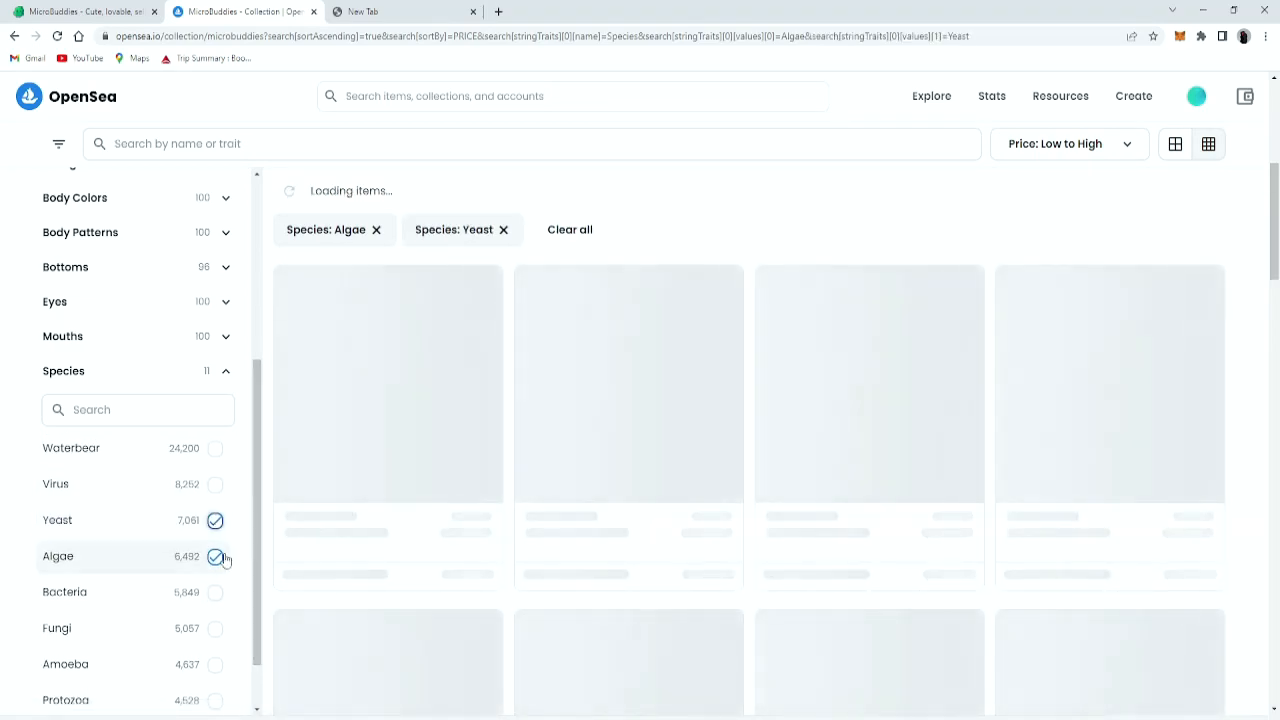
click(216, 556)
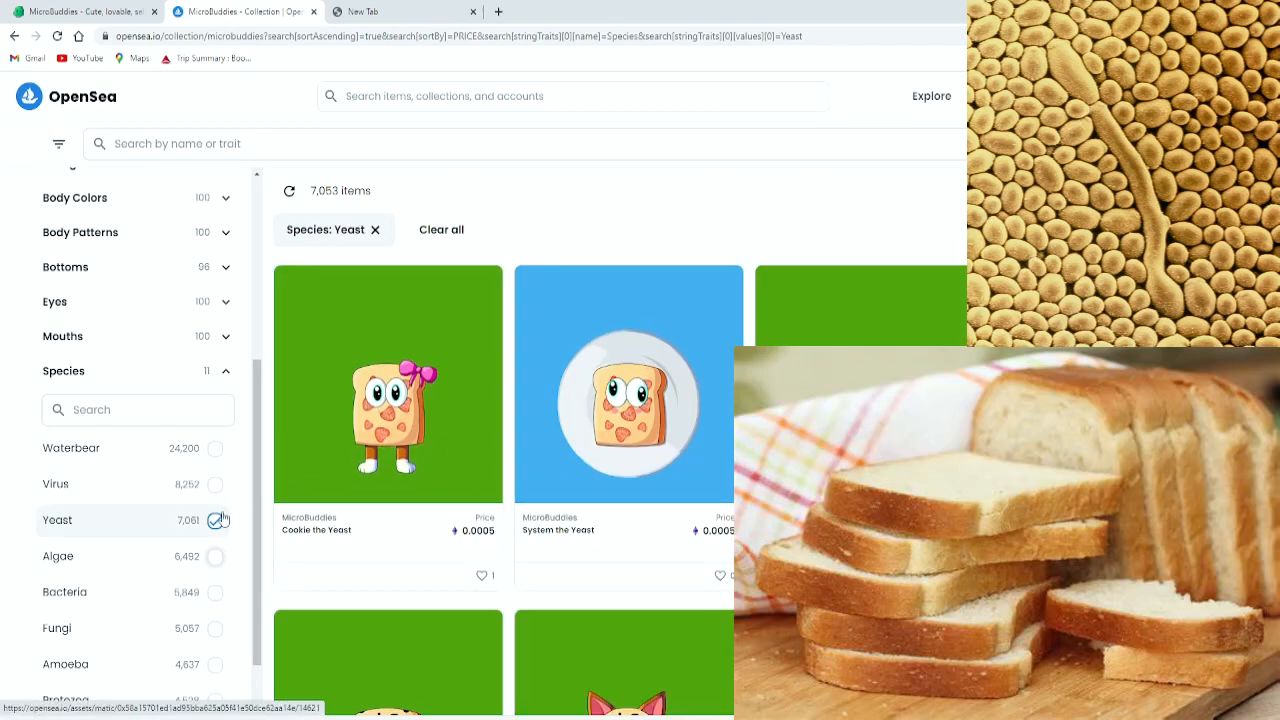
click(216, 484)
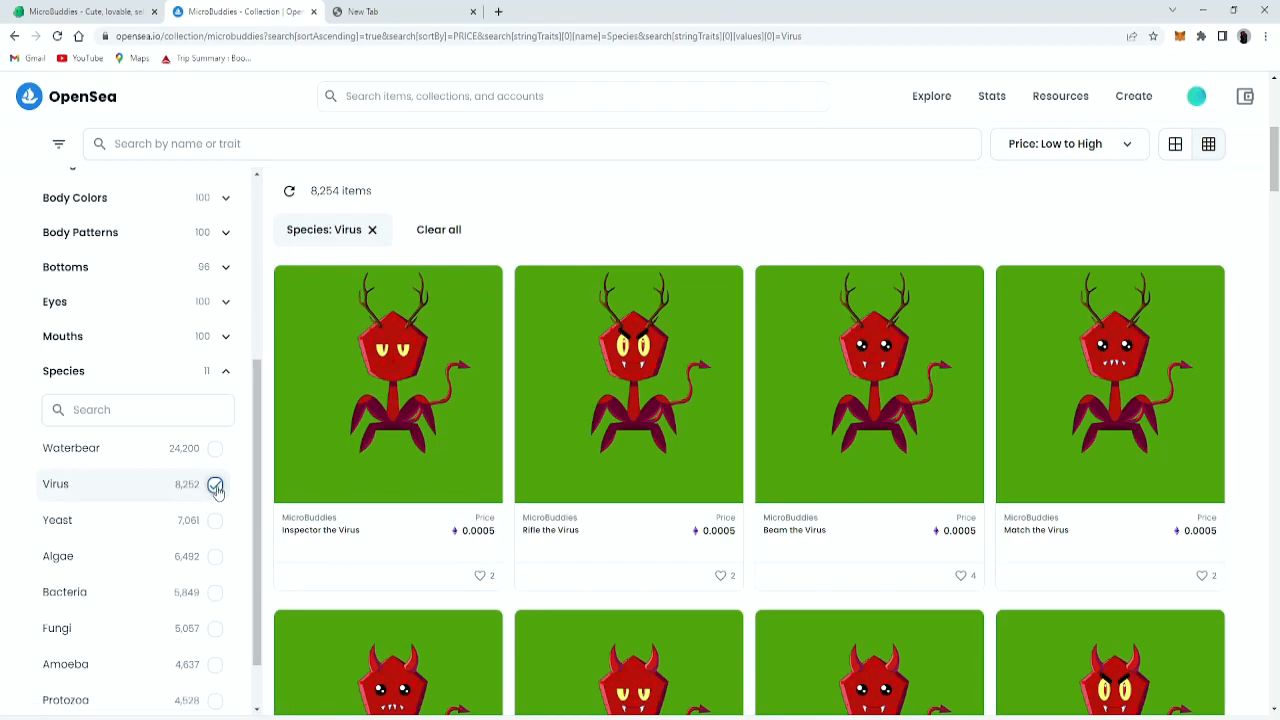
click(216, 448)
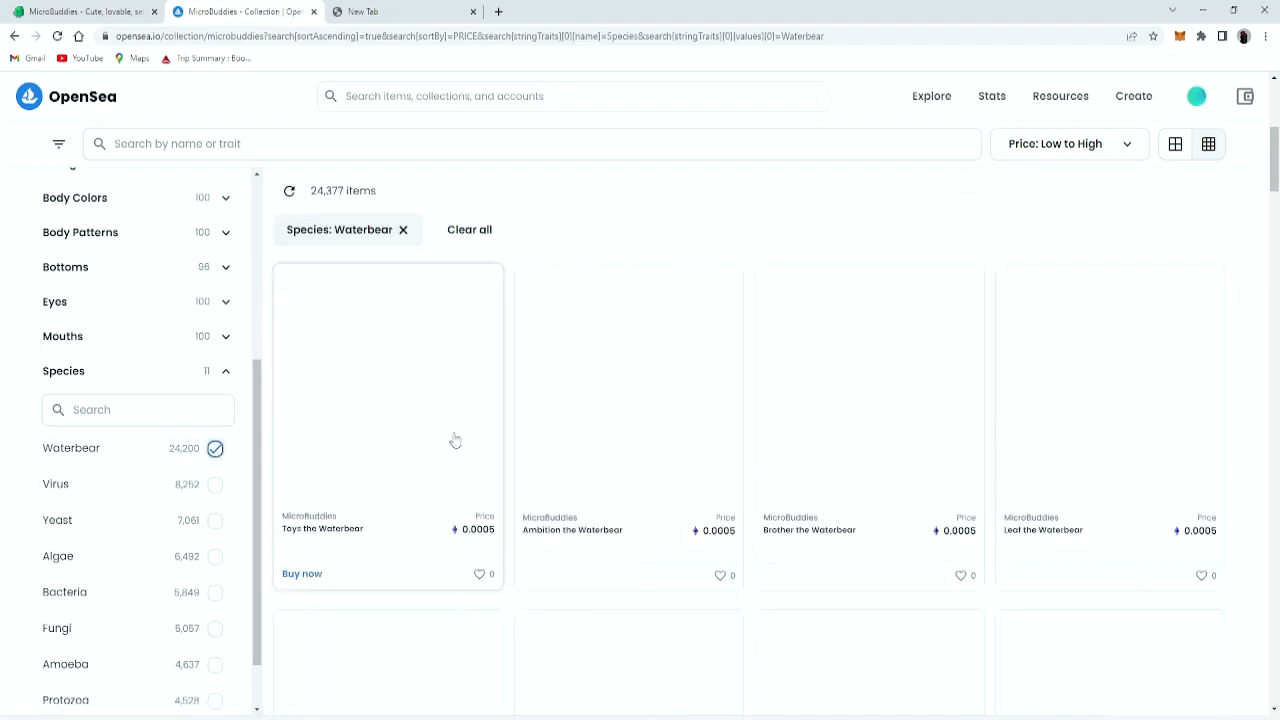
scroll(down, 3)
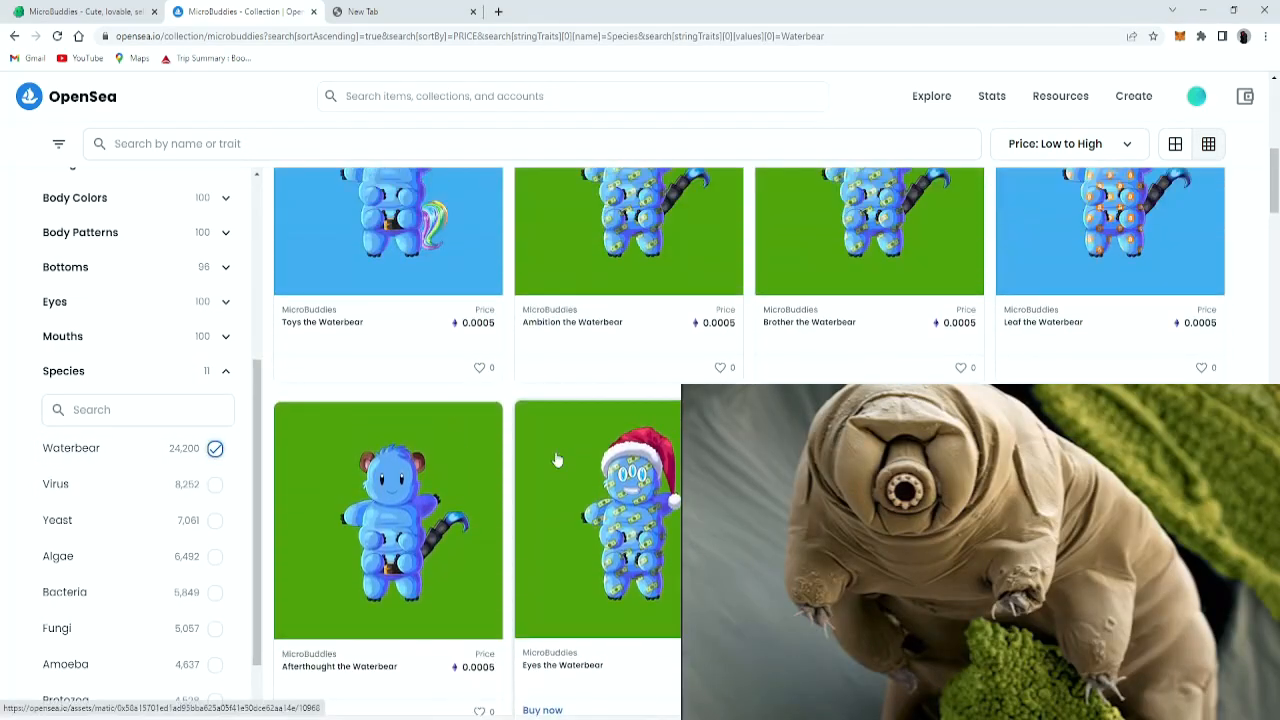
scroll(up, 3)
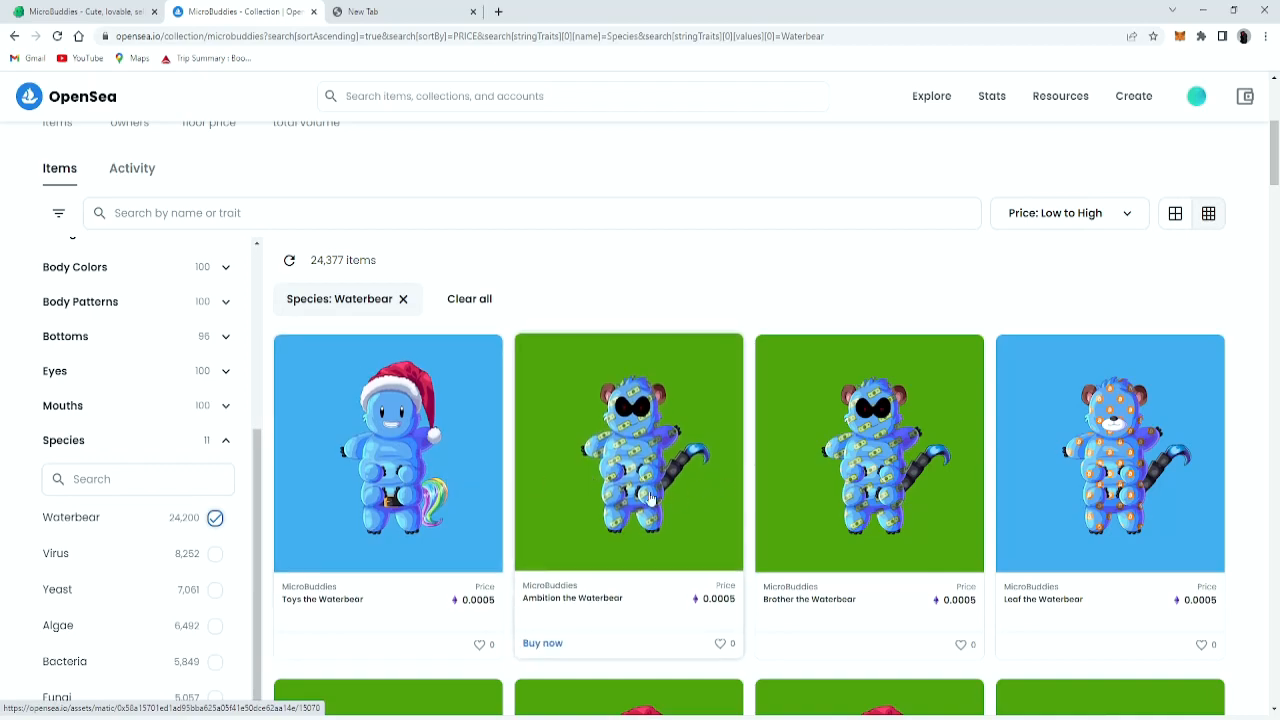
scroll(down, 3)
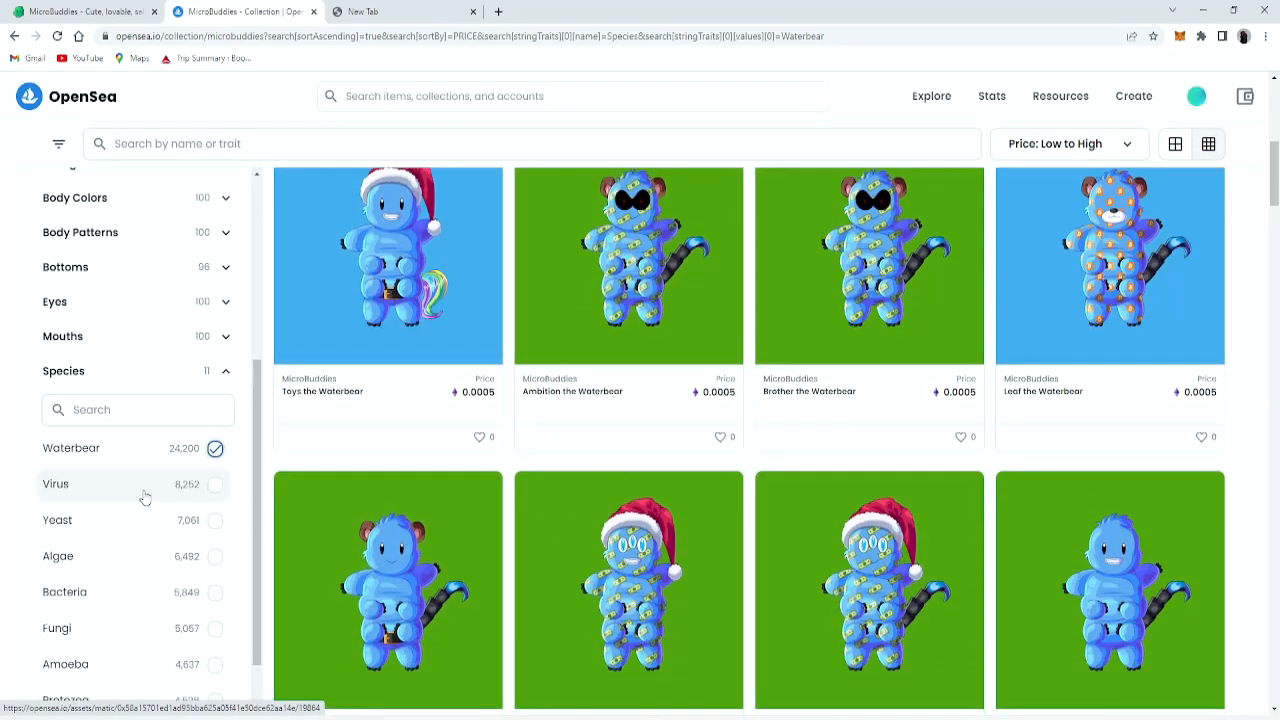
click(216, 484)
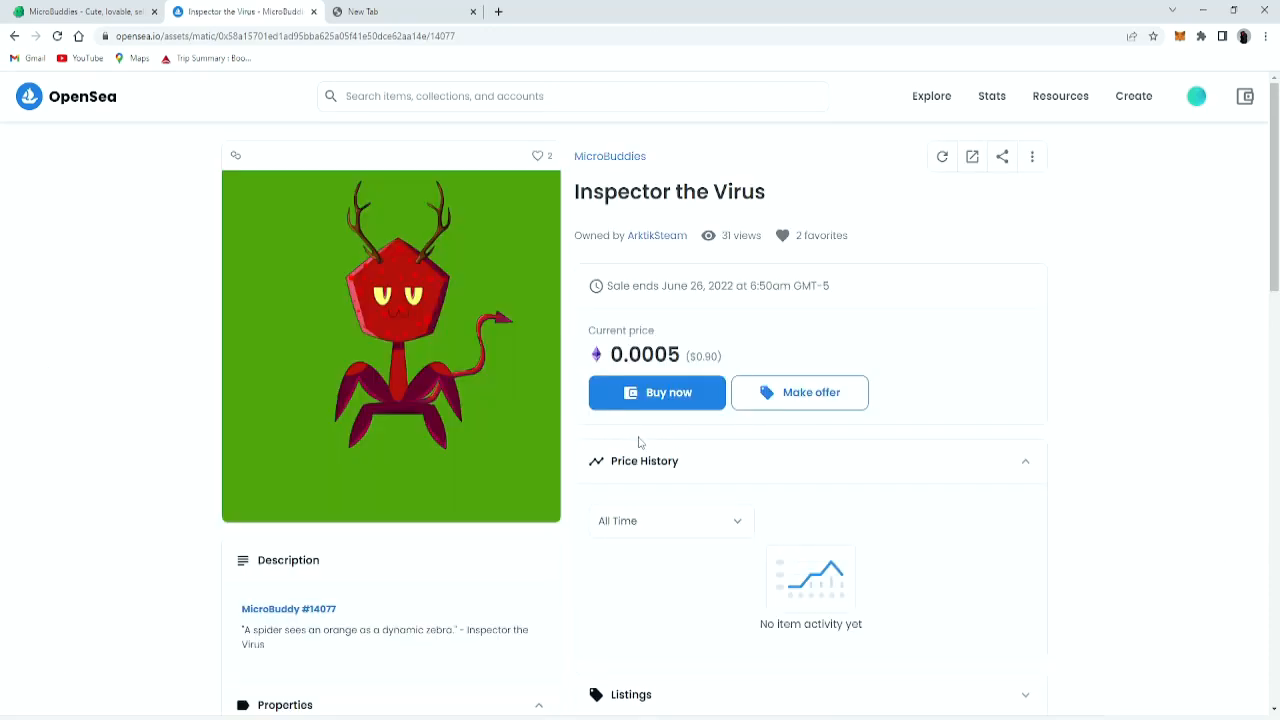
- Scroll the Virus-filtered listing to bring the trait filter sections into view
scroll(down, 3)
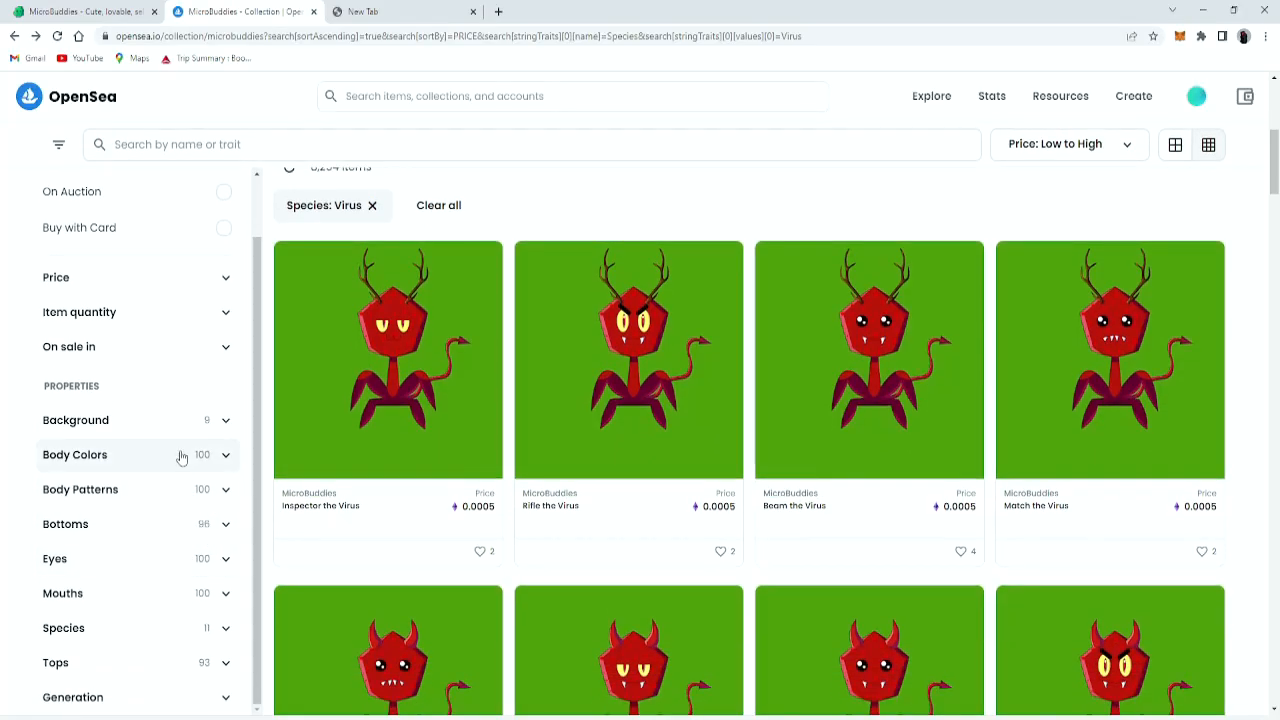
- Filter the collection to Yeast buddies and view Cookie the Yeast's trait properties
click(64, 628)
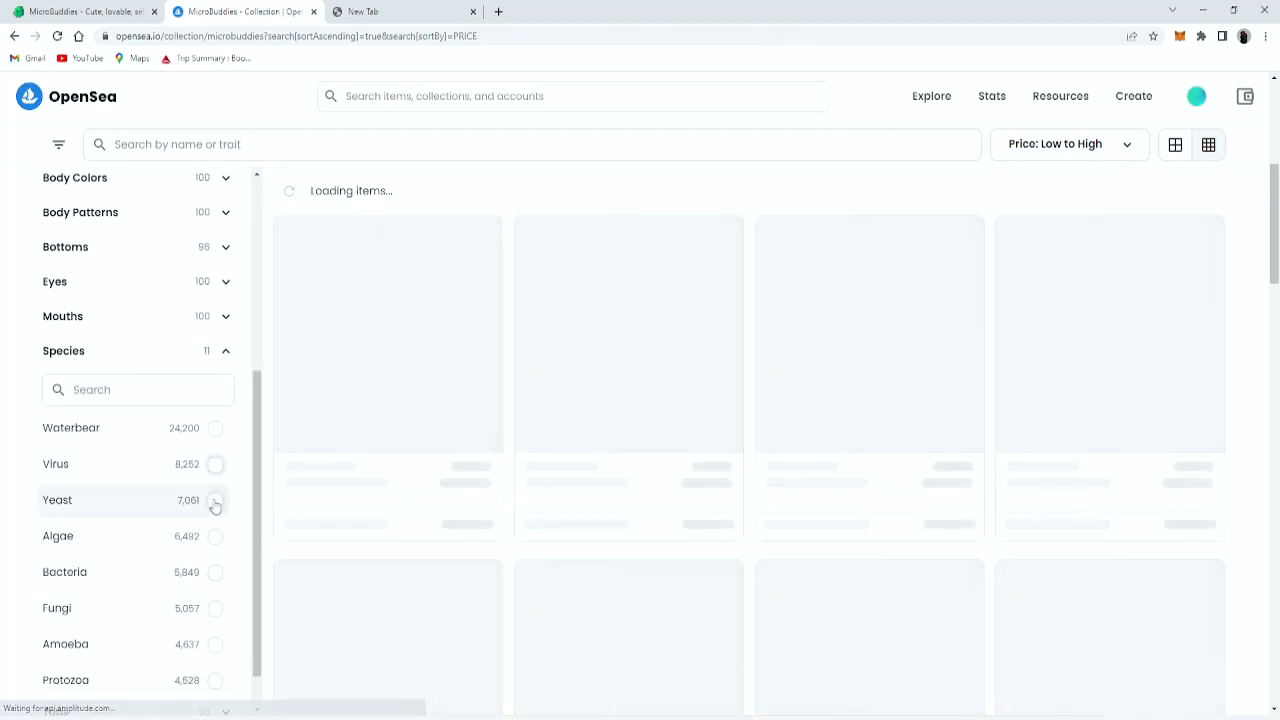
click(216, 500)
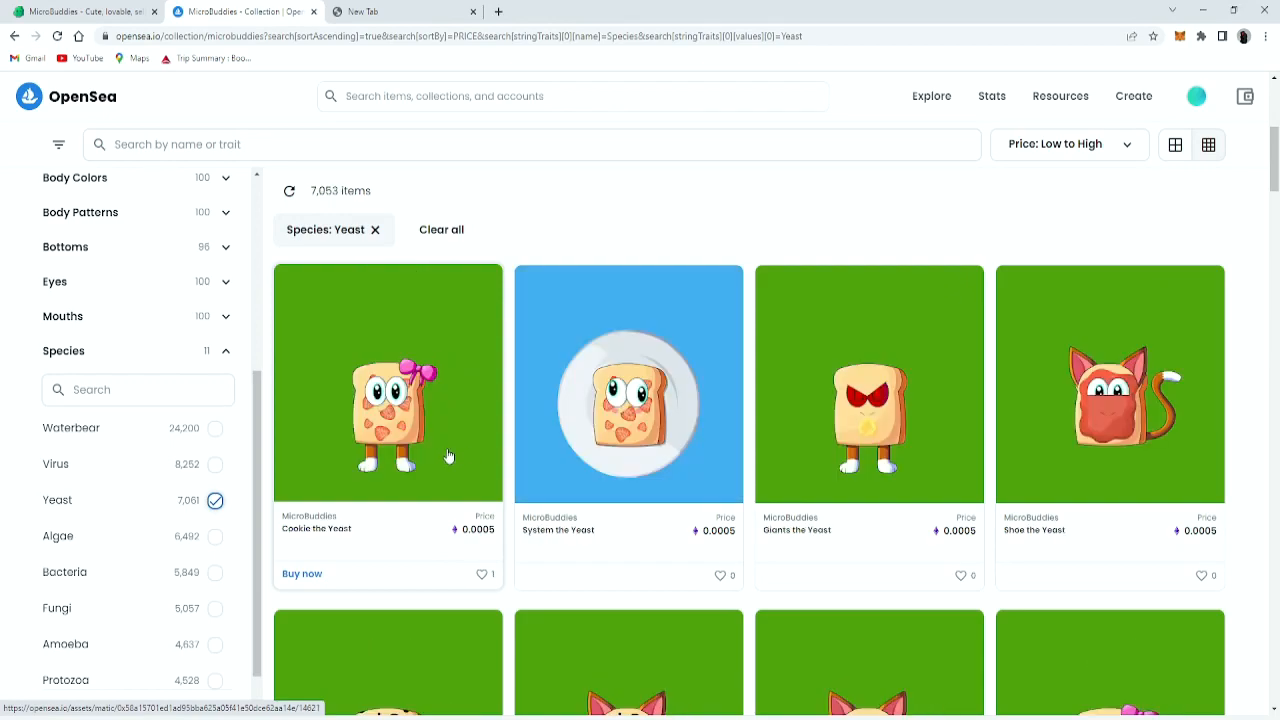
click(388, 384)
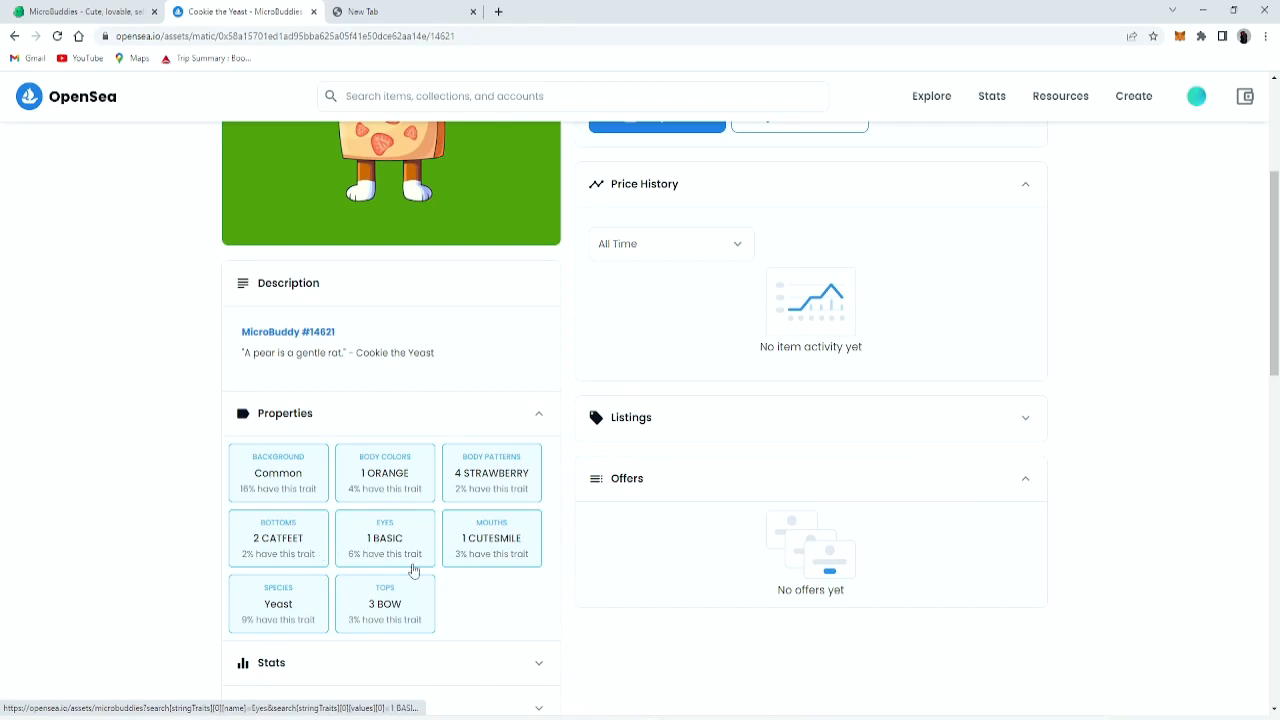
mouse_move(356, 576)
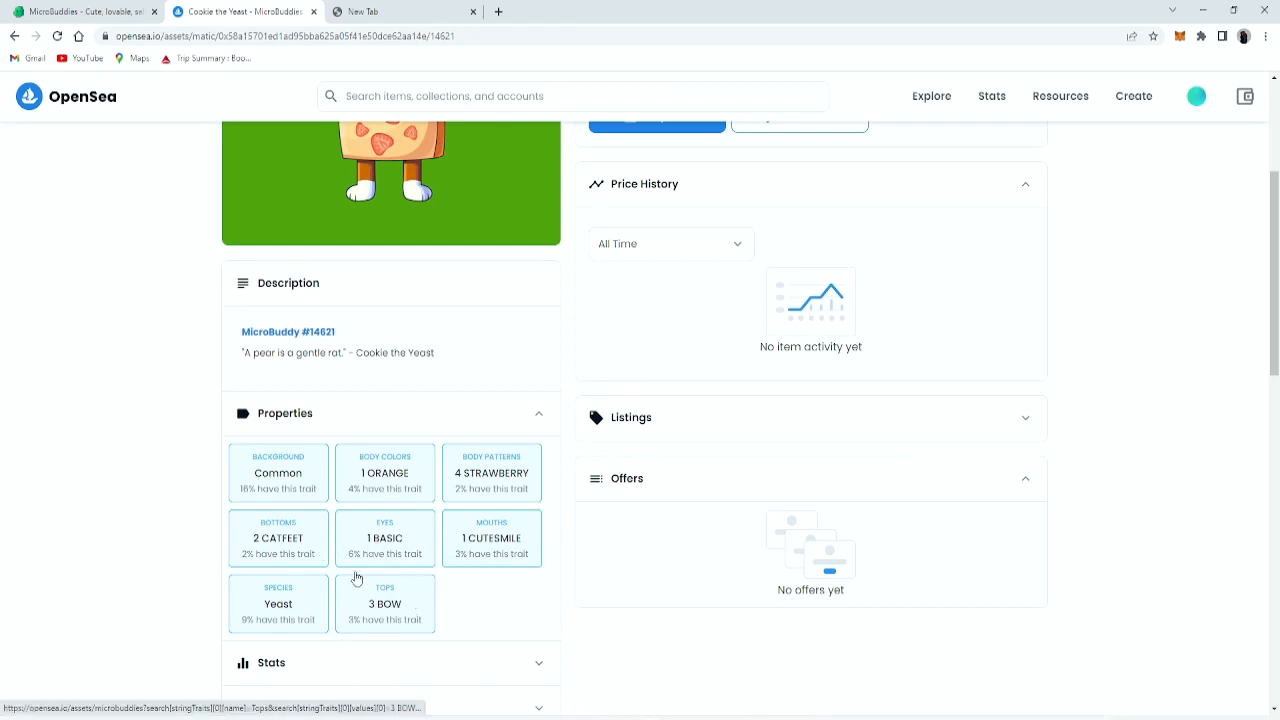
click(278, 604)
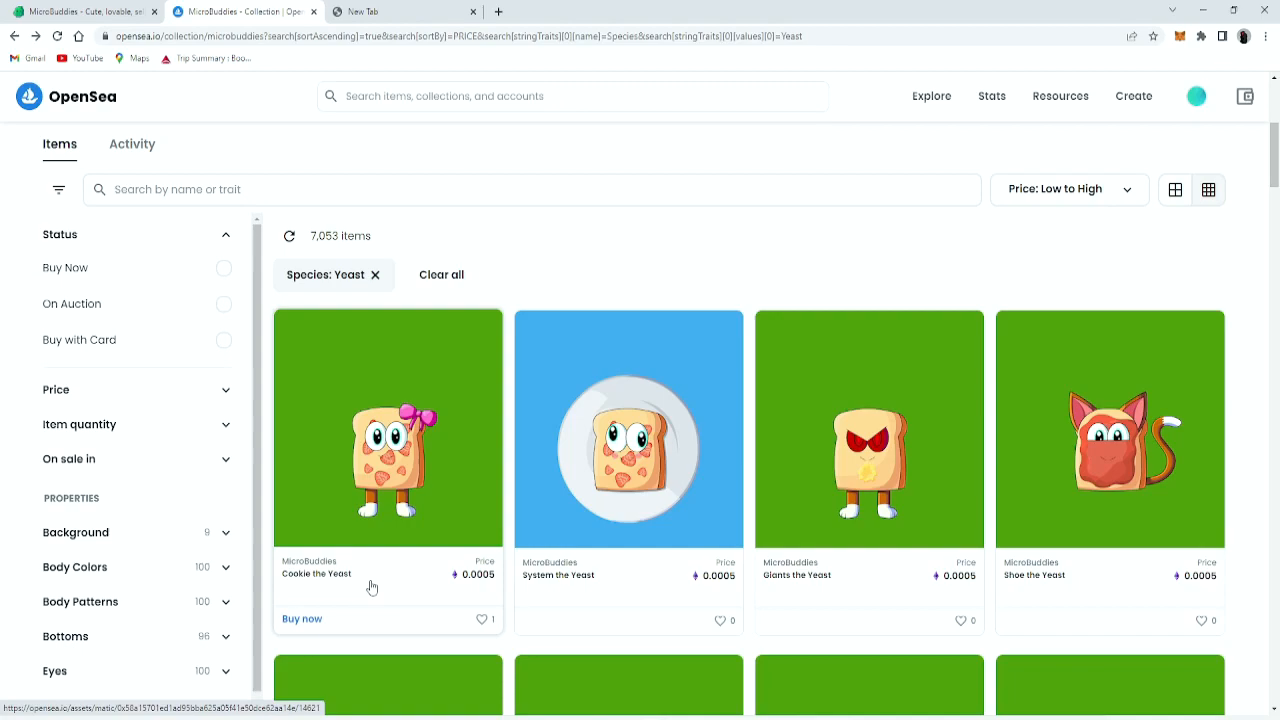
- Reopen Cookie the Yeast's item page, then go back to the Yeast-filtered listing
scroll(down, 3)
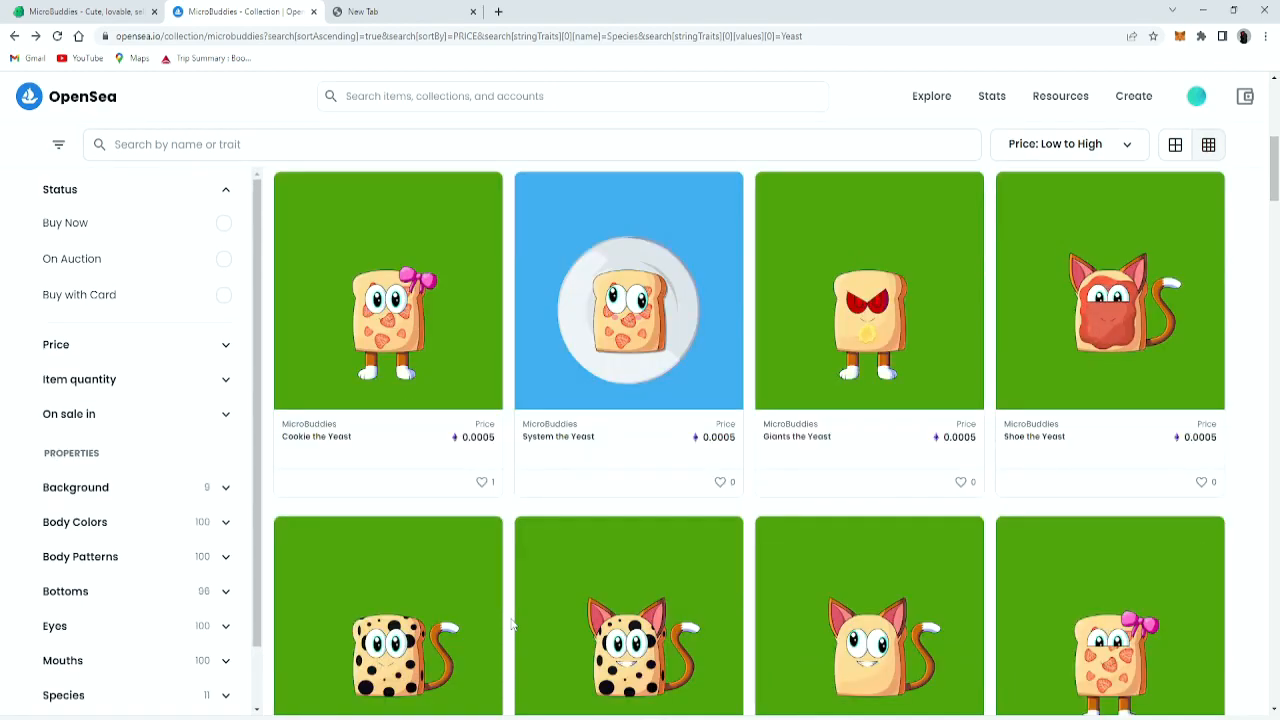
mouse_move(420, 350)
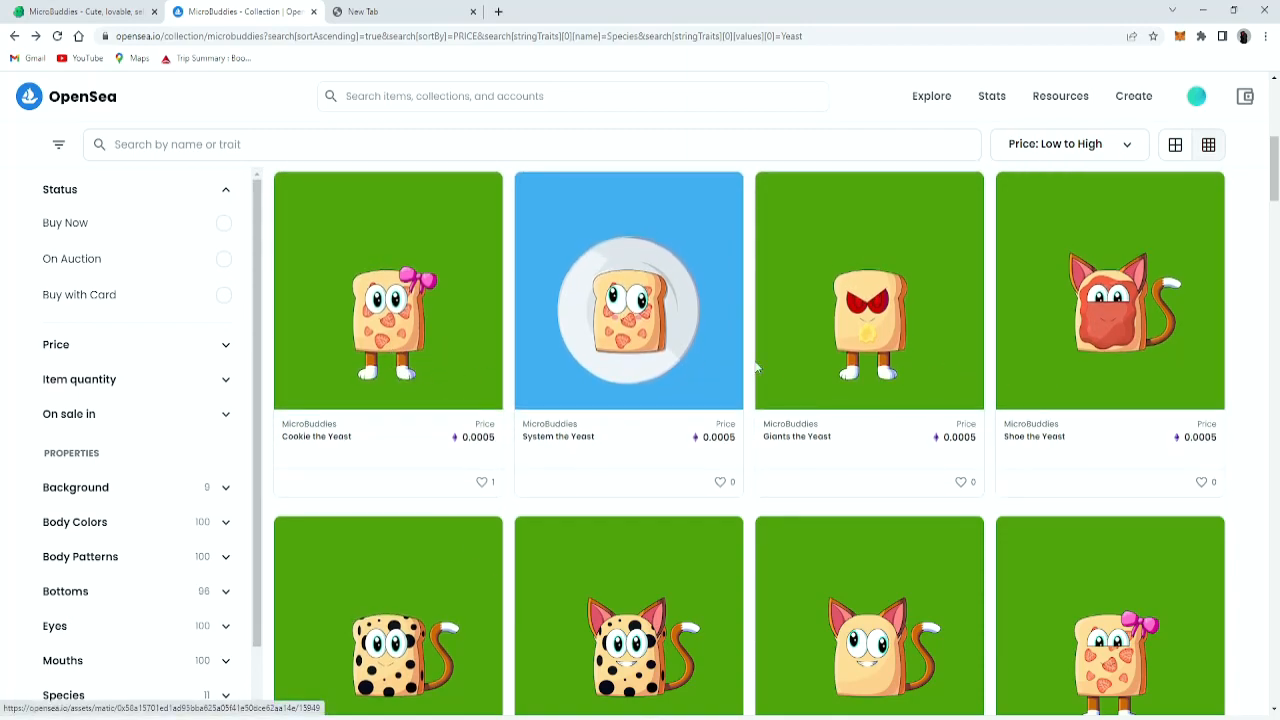
mouse_move(388, 436)
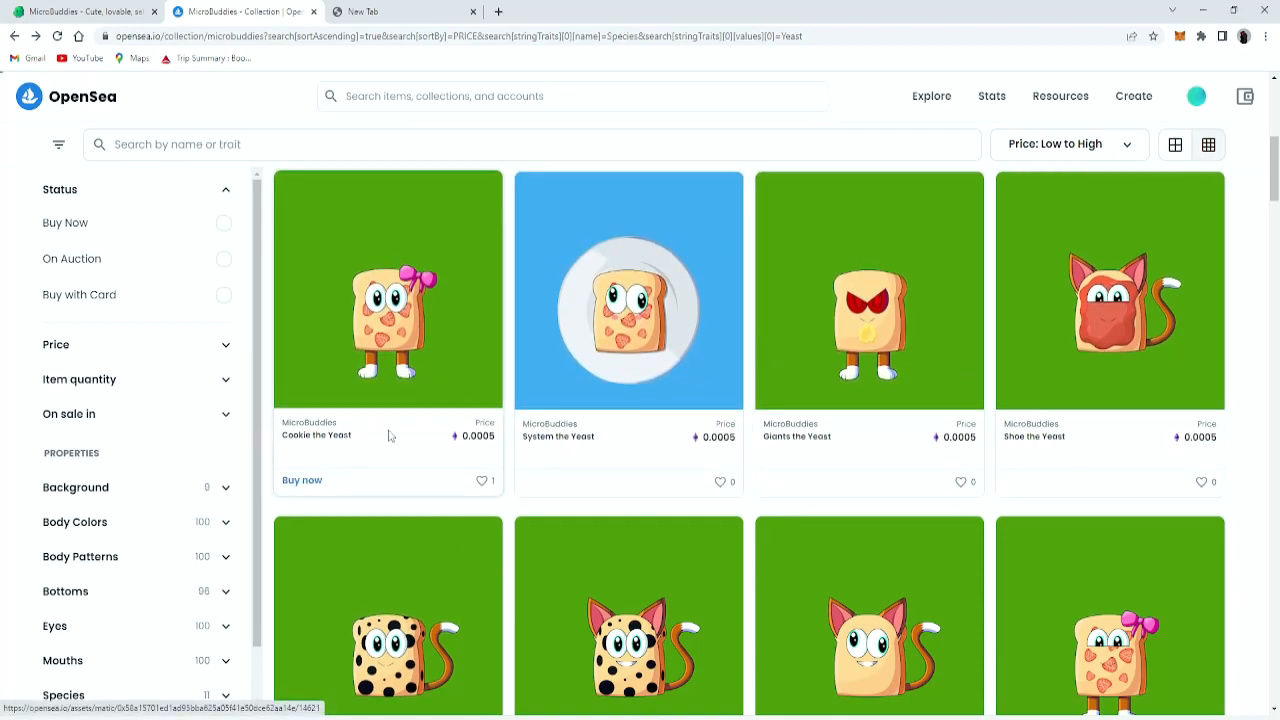
click(388, 292)
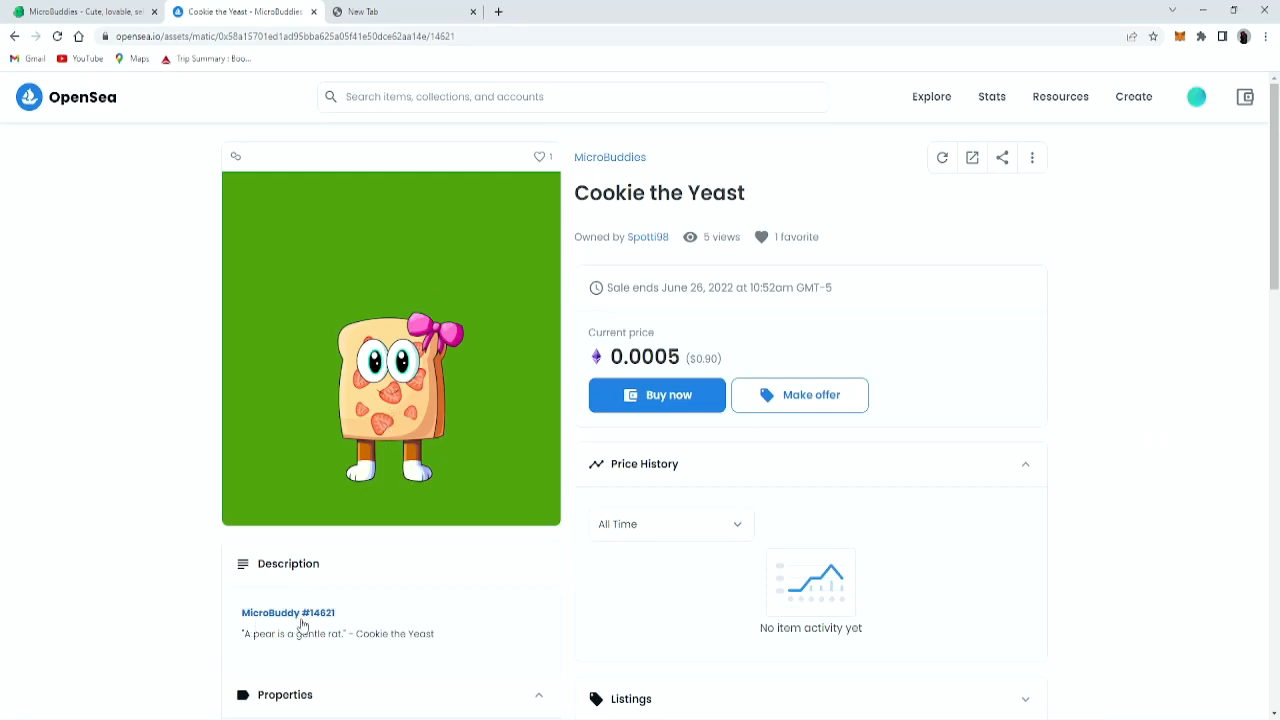
mouse_move(316, 620)
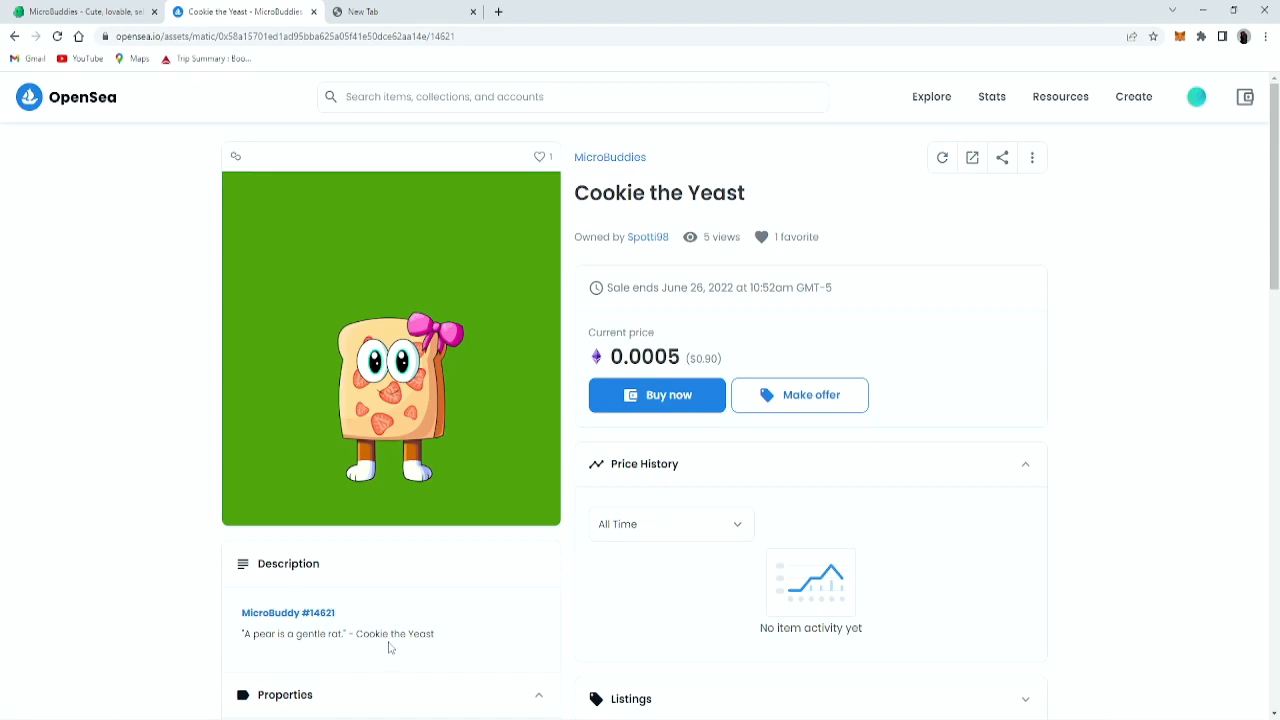
mouse_move(252, 648)
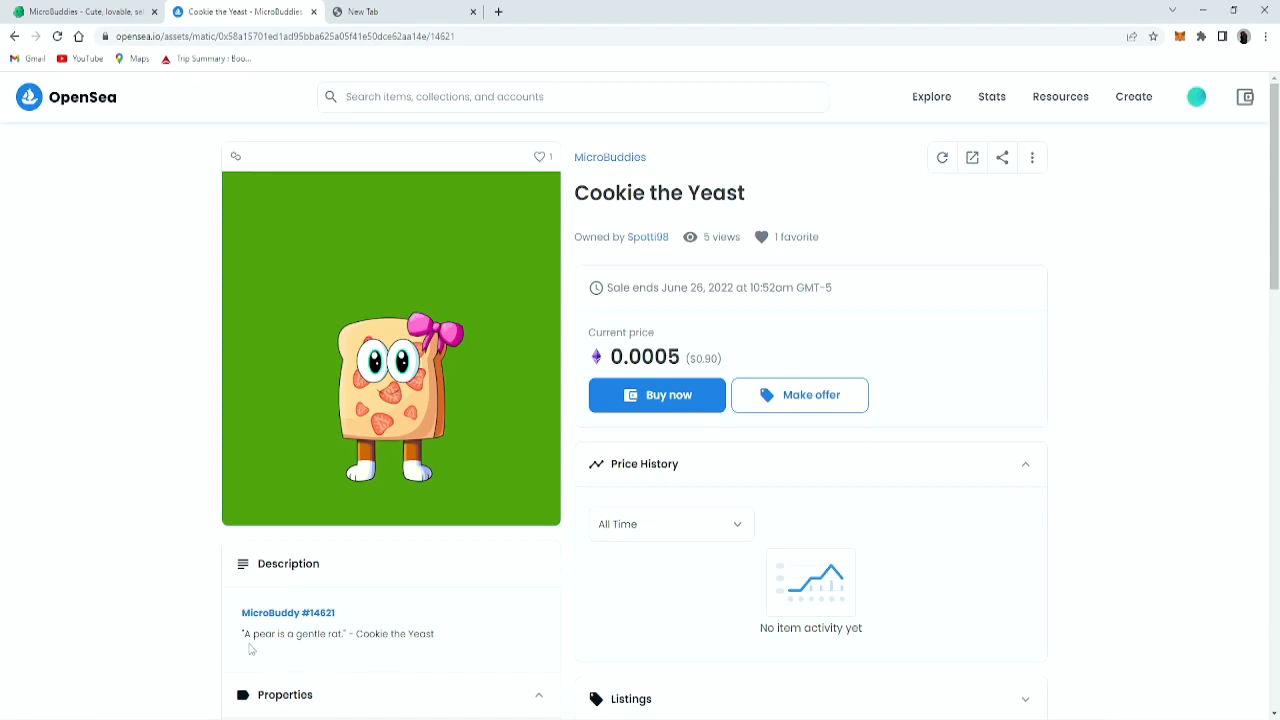
mouse_move(420, 608)
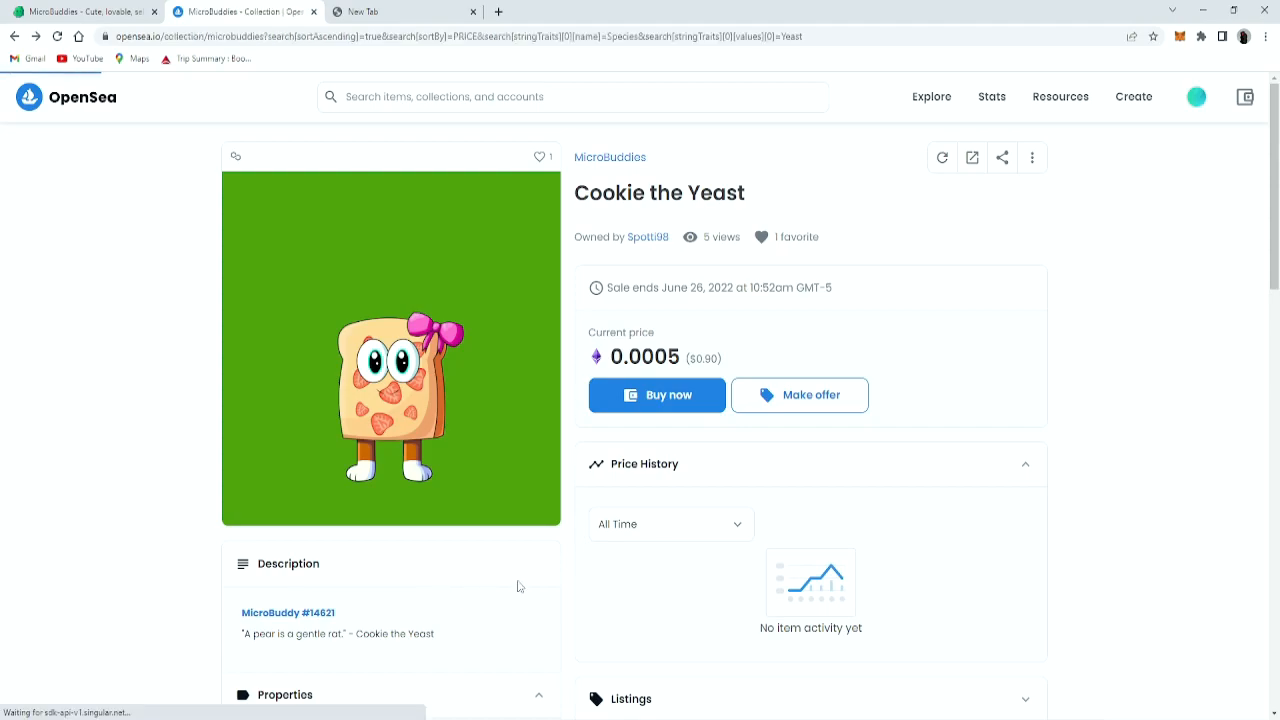
click(16, 36)
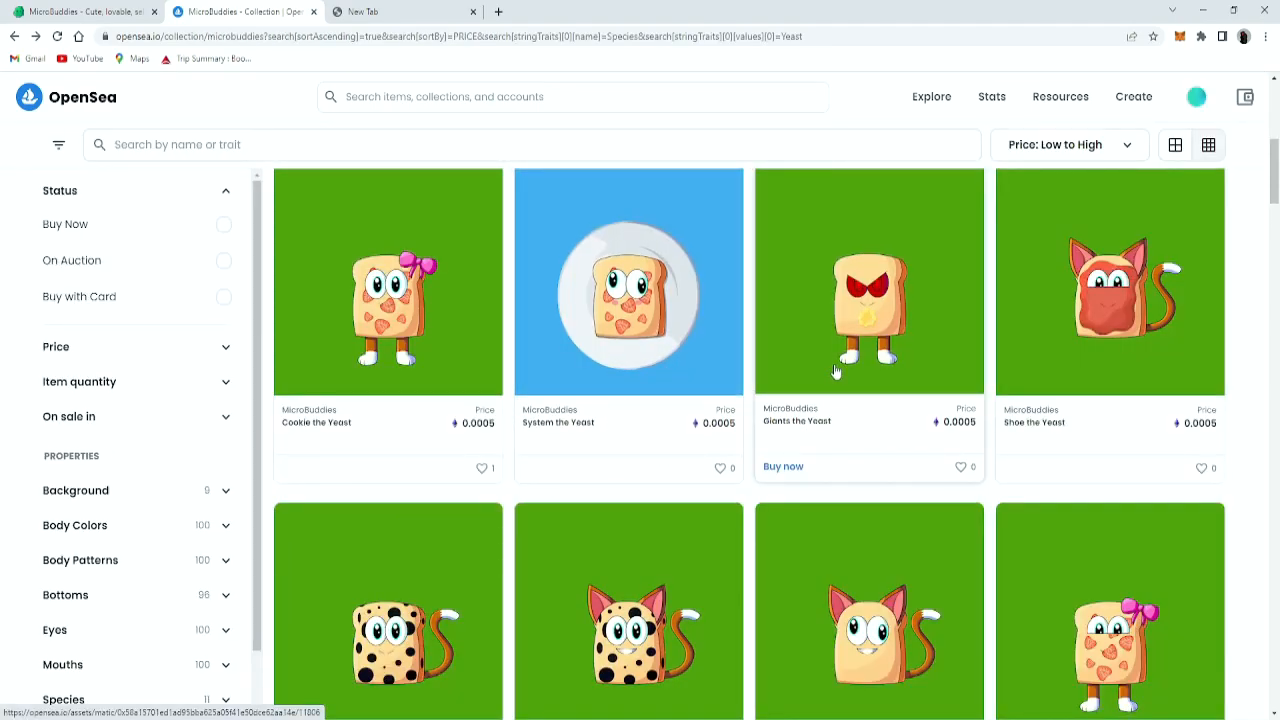
- View Giants the Yeast (MicroBuddy #11806) with its description and properties
click(868, 280)
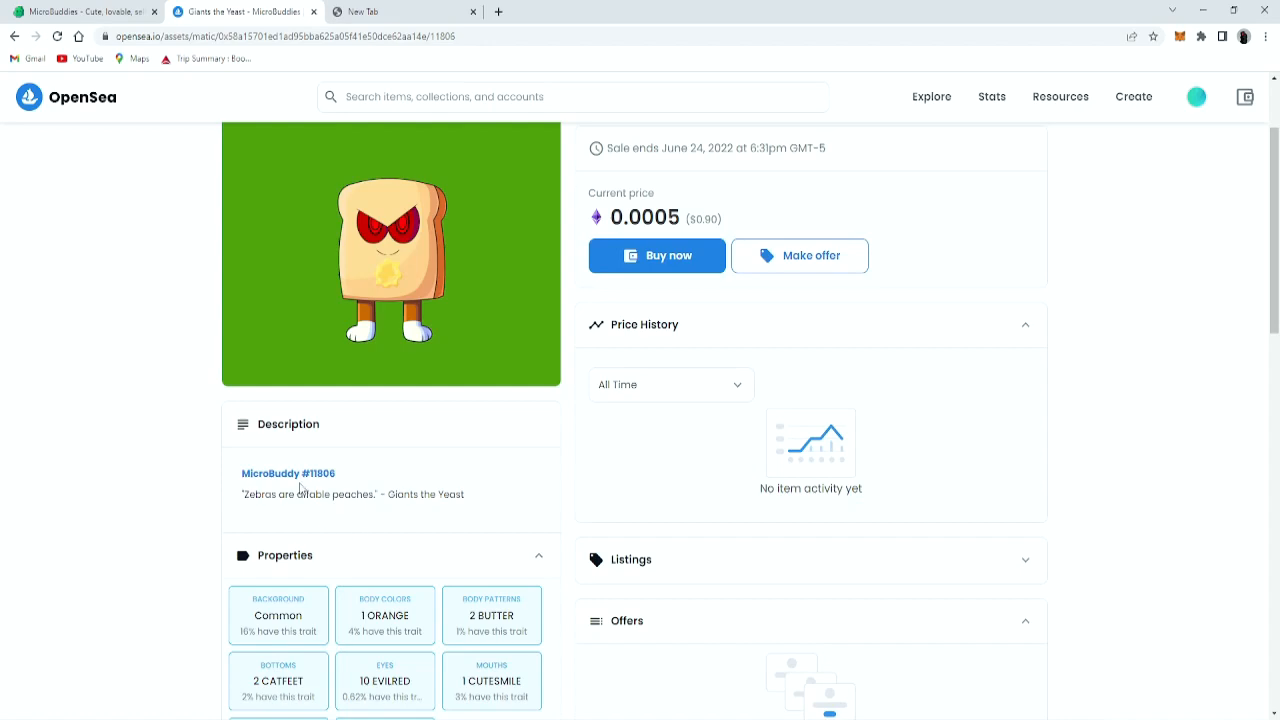
mouse_move(312, 486)
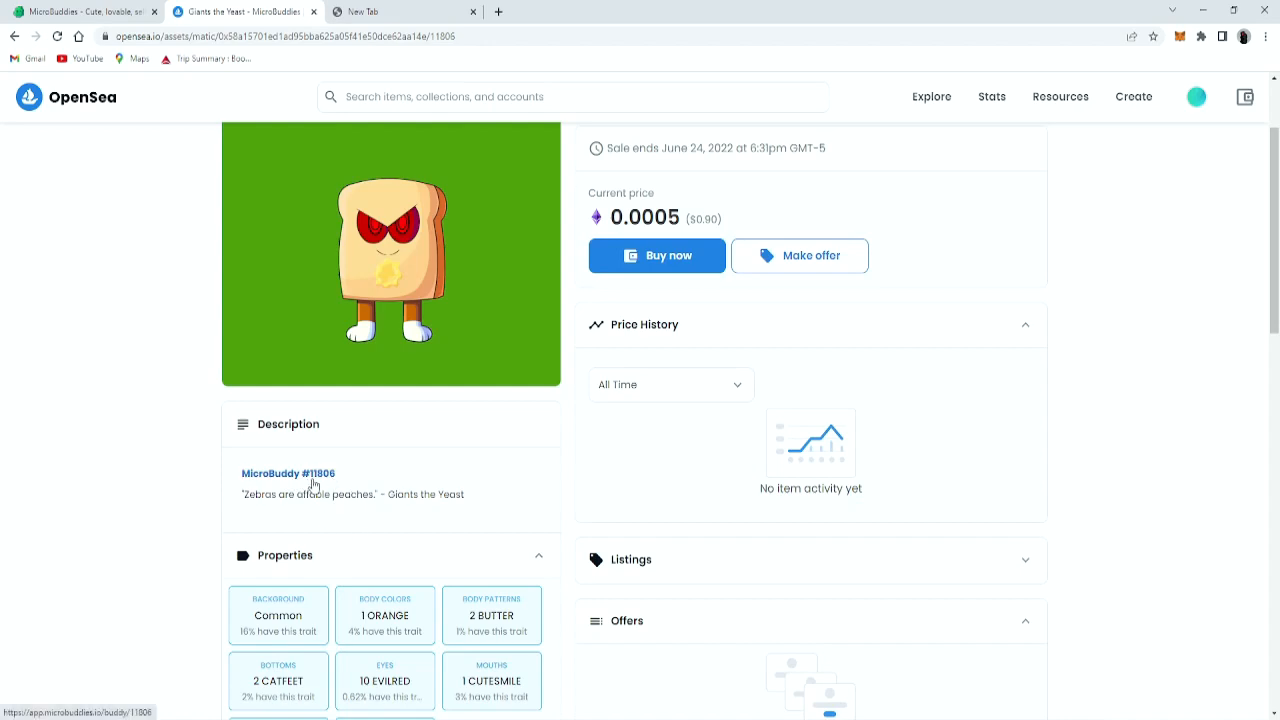
mouse_move(330, 488)
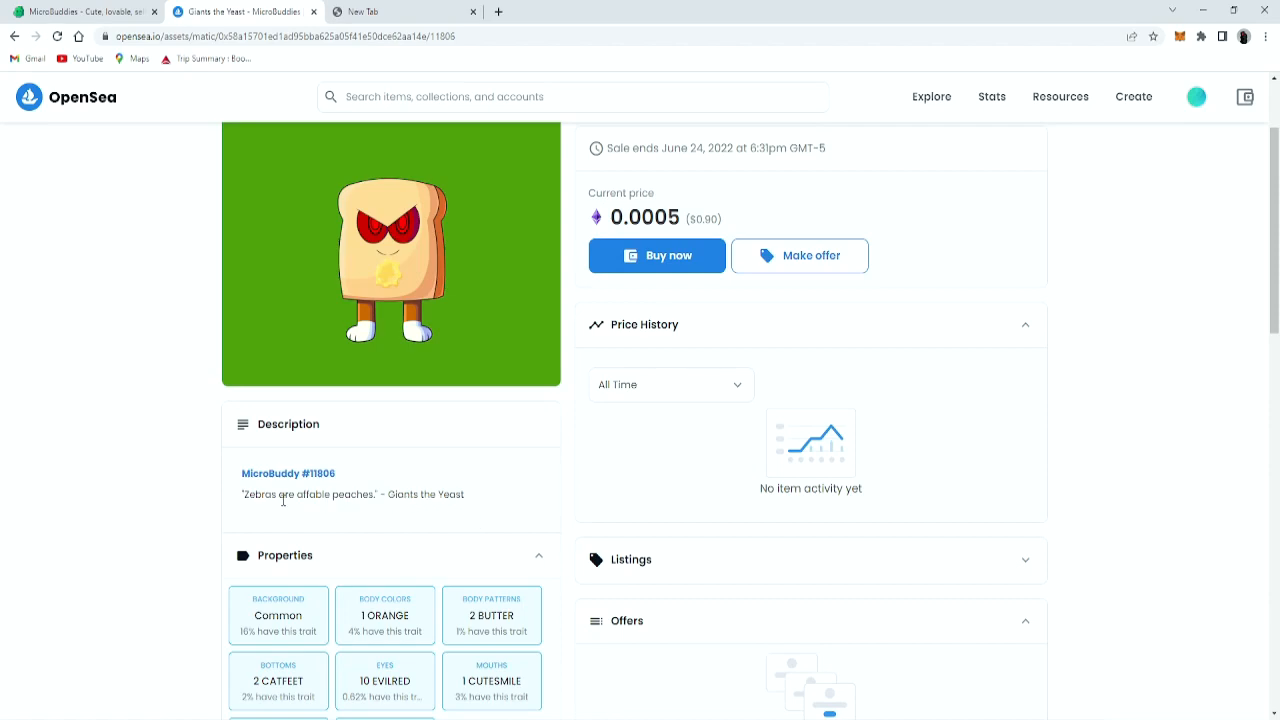
mouse_move(436, 476)
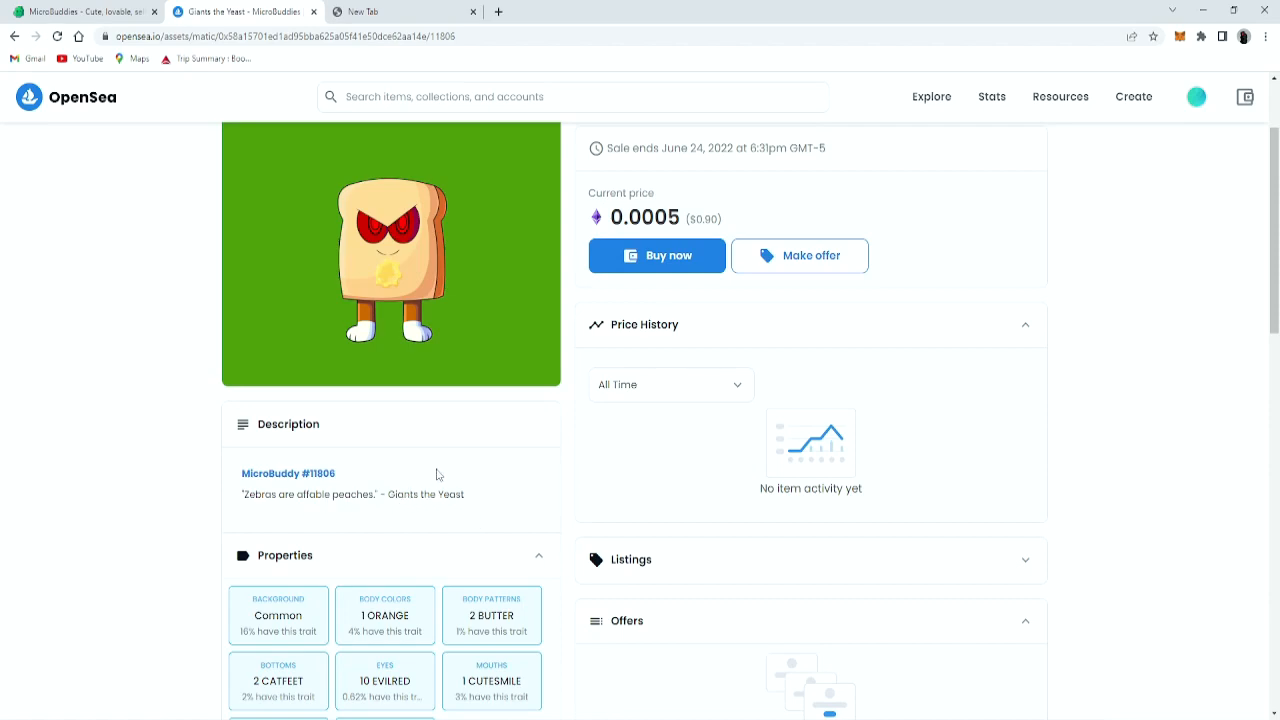
scroll(up, 3)
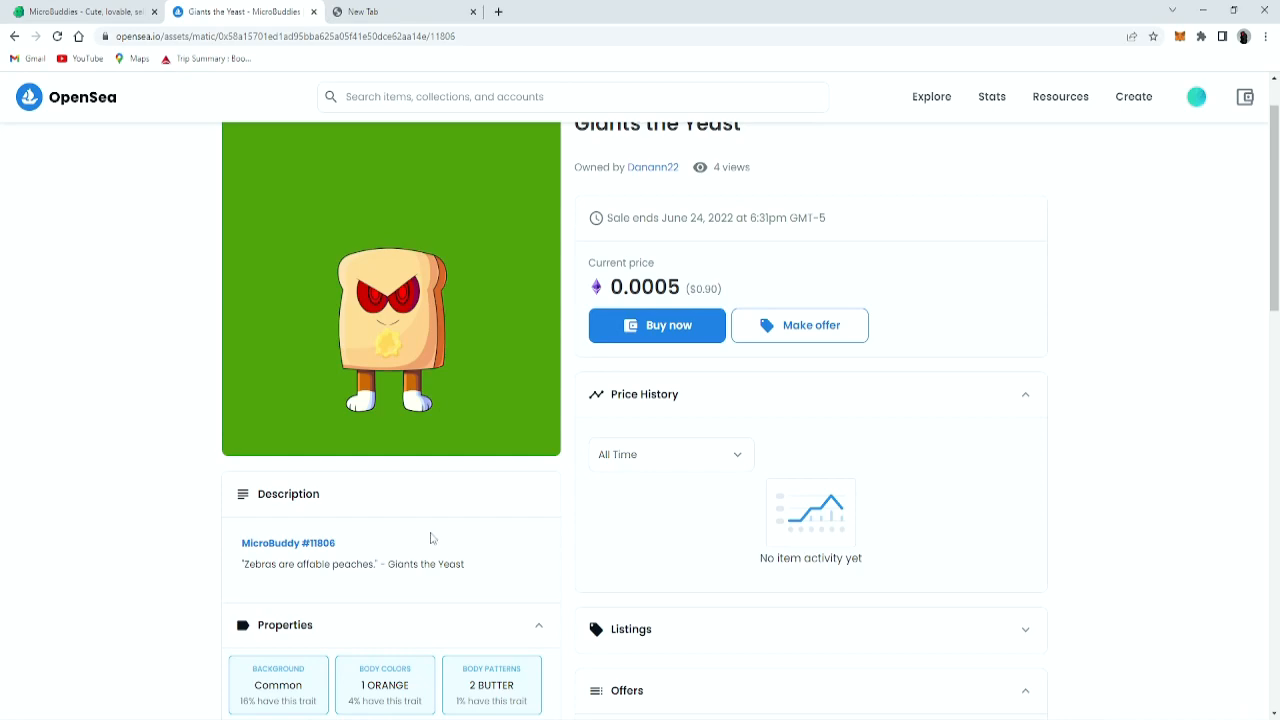
scroll(up, 3)
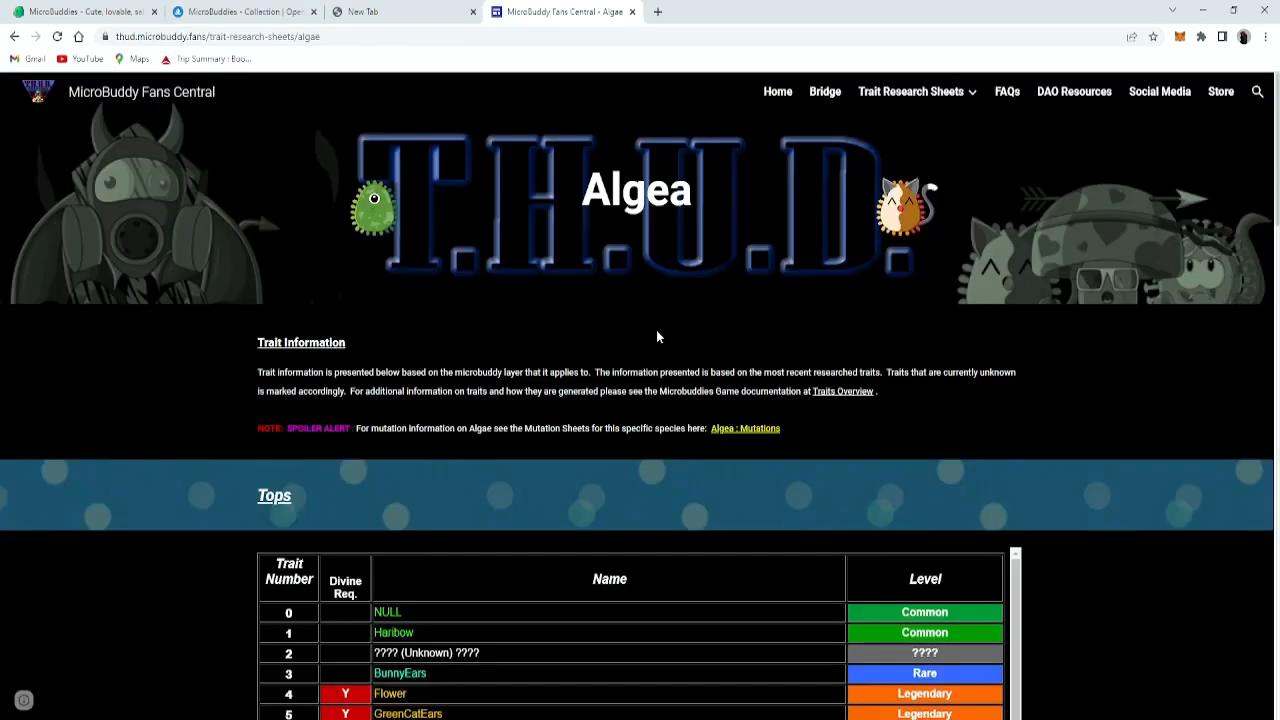
mouse_move(608, 360)
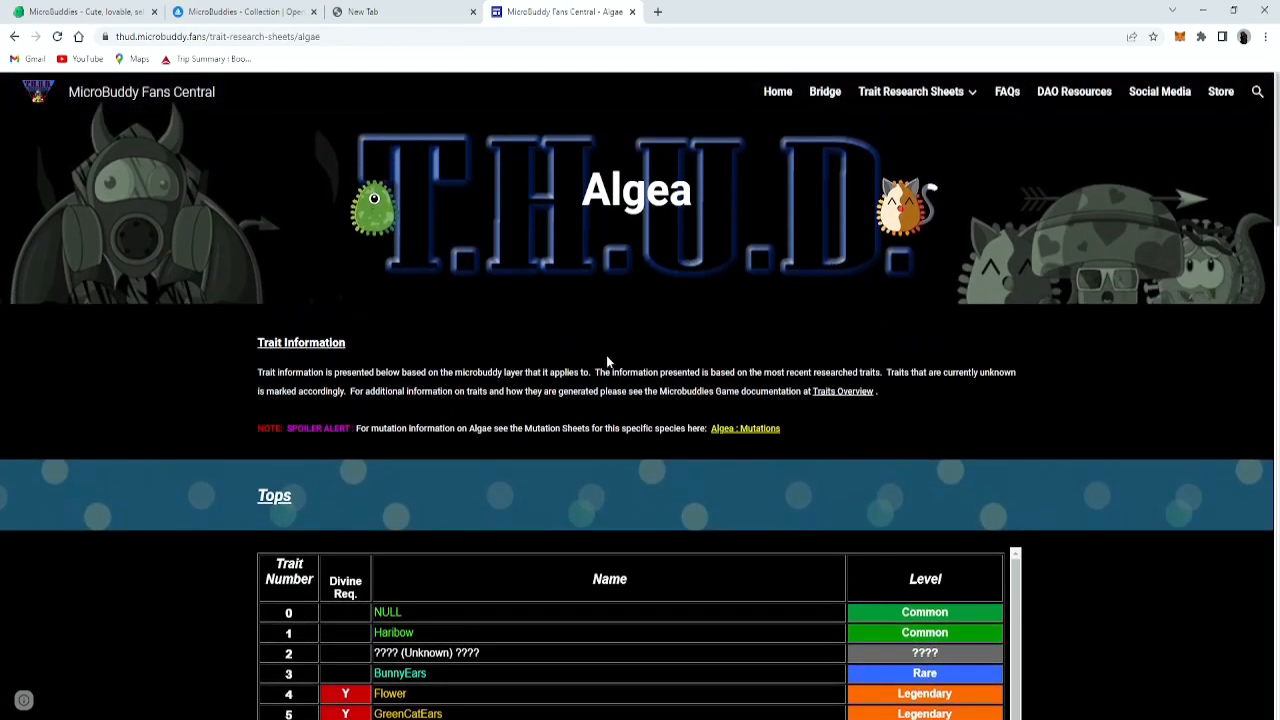
- Scroll the Algea trait research sheet through its Tops table
scroll(down, 3)
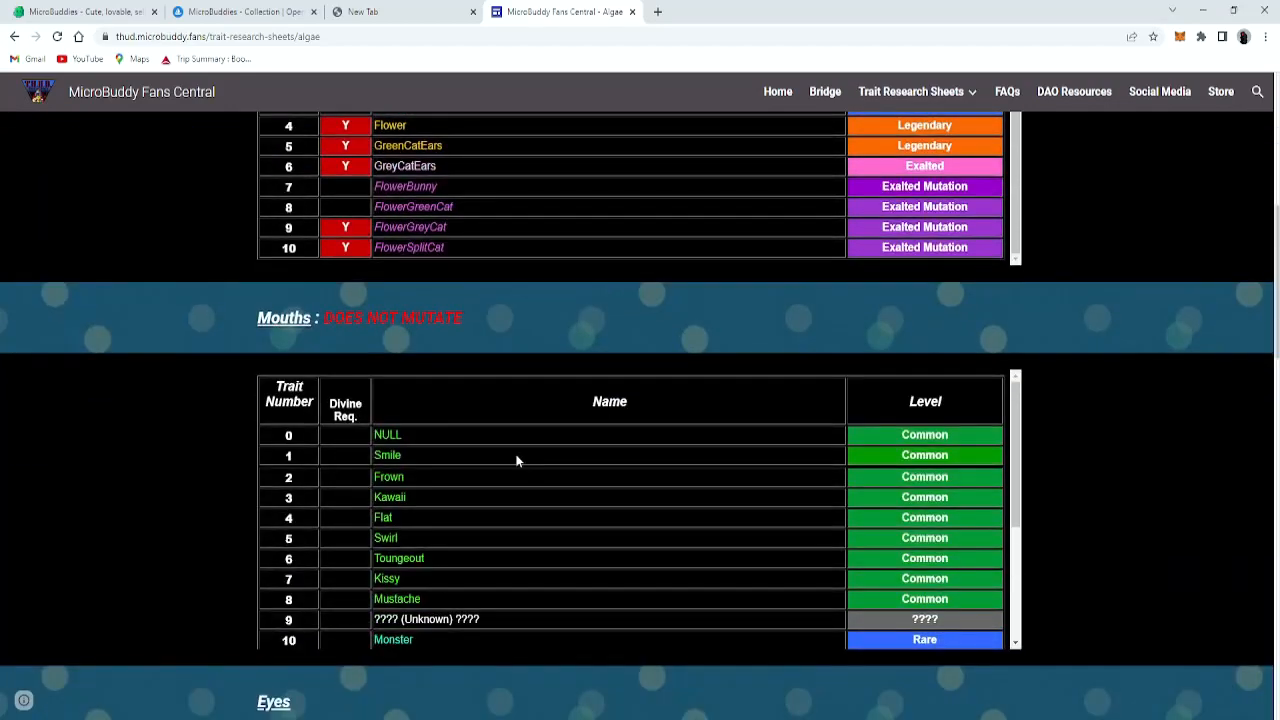
scroll(up, 3)
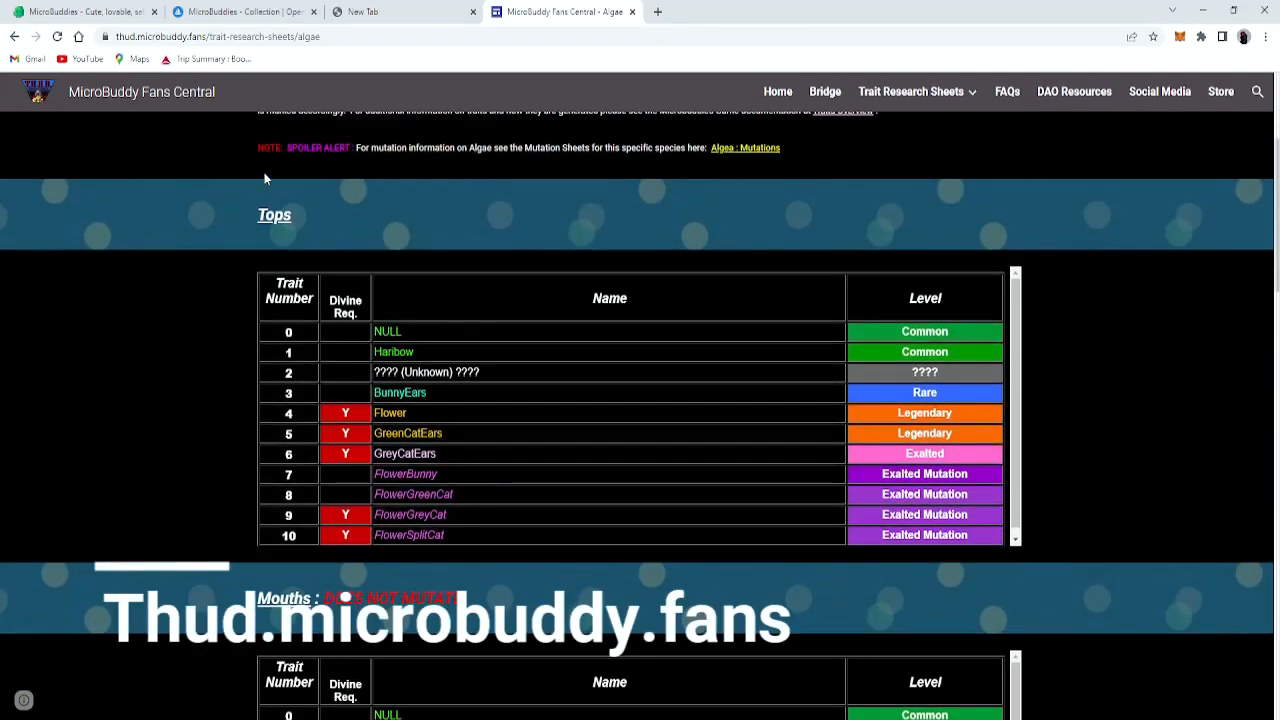
scroll(up, 3)
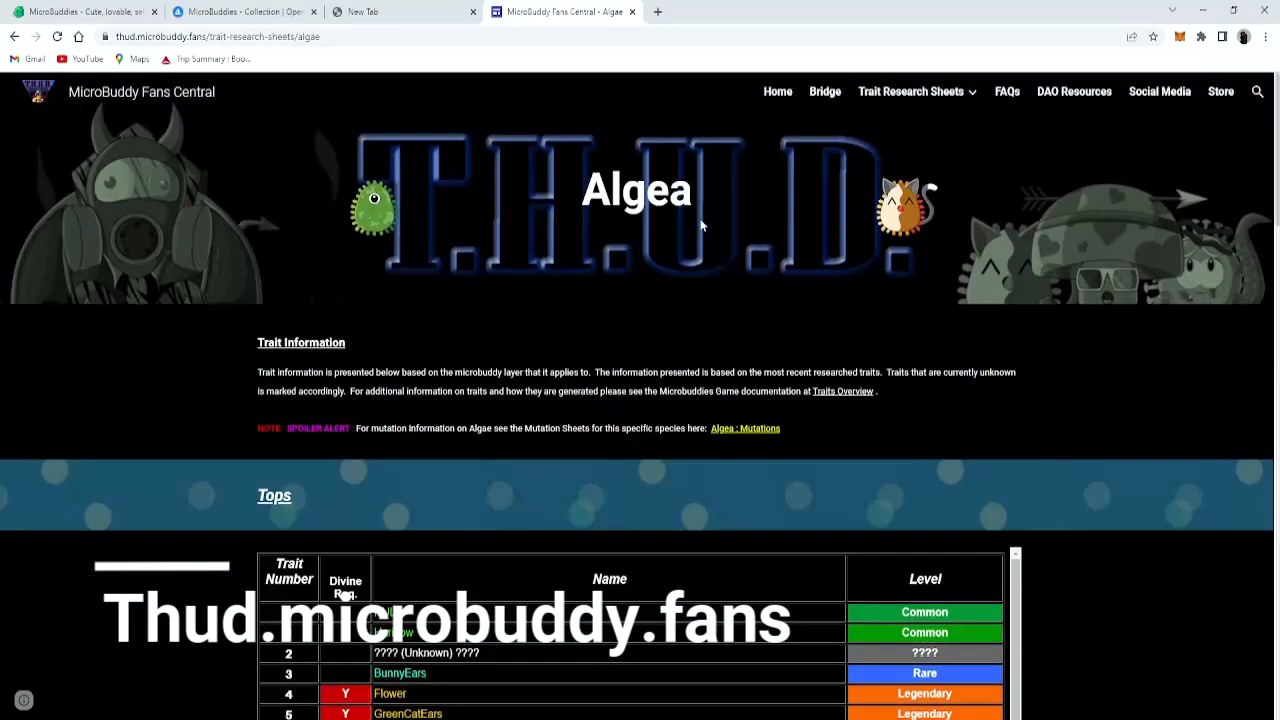
click(910, 92)
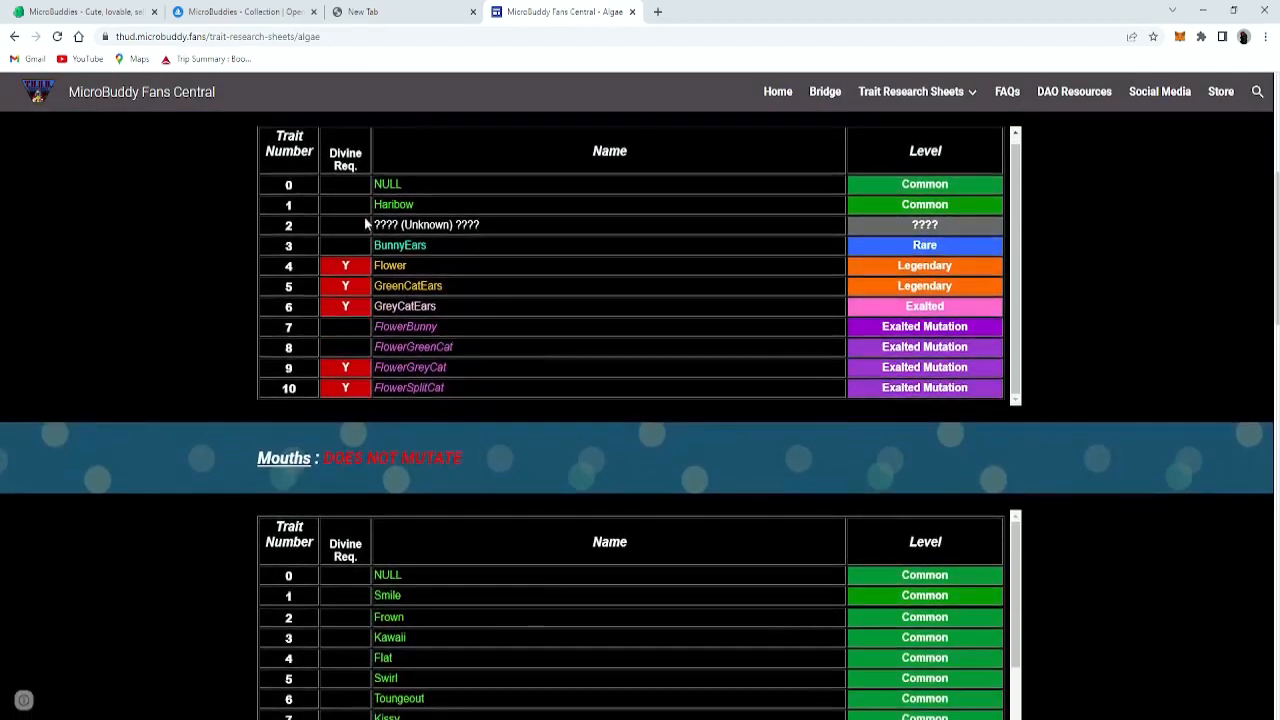
- Review the Mouths and Eyes trait tables, then show the list of Algea research sheets
scroll(down, 3)
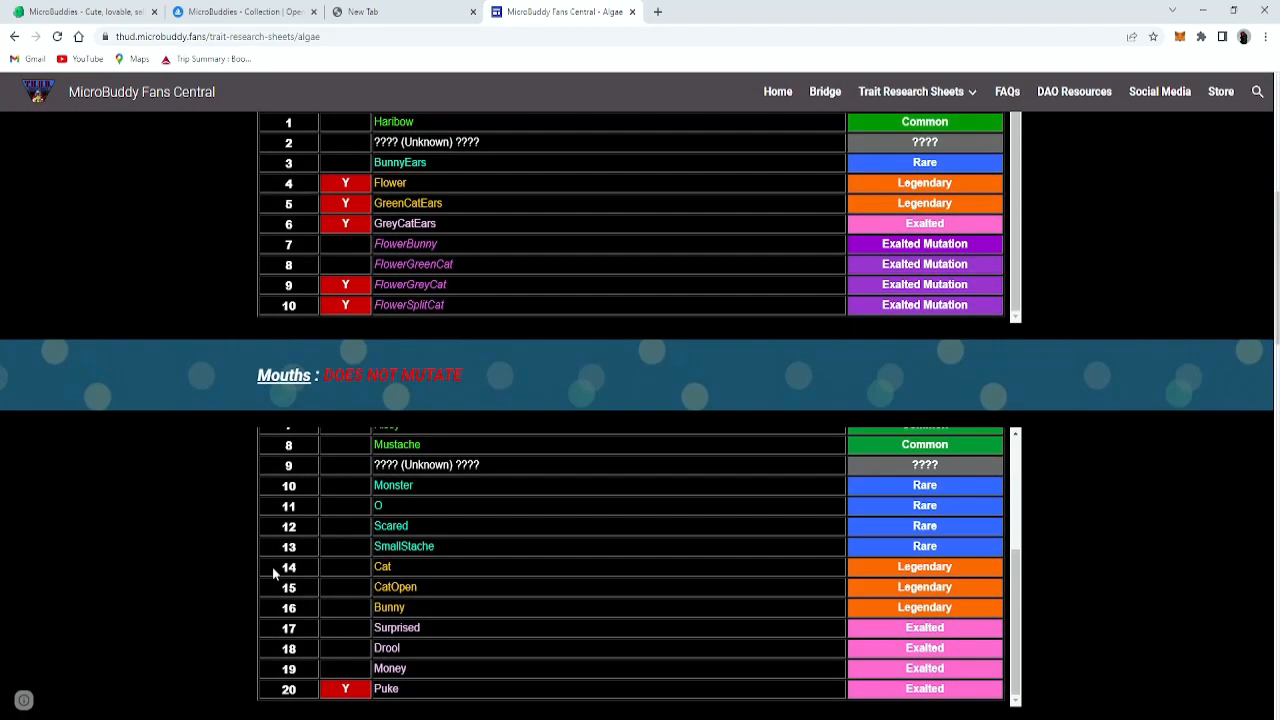
scroll(down, 3)
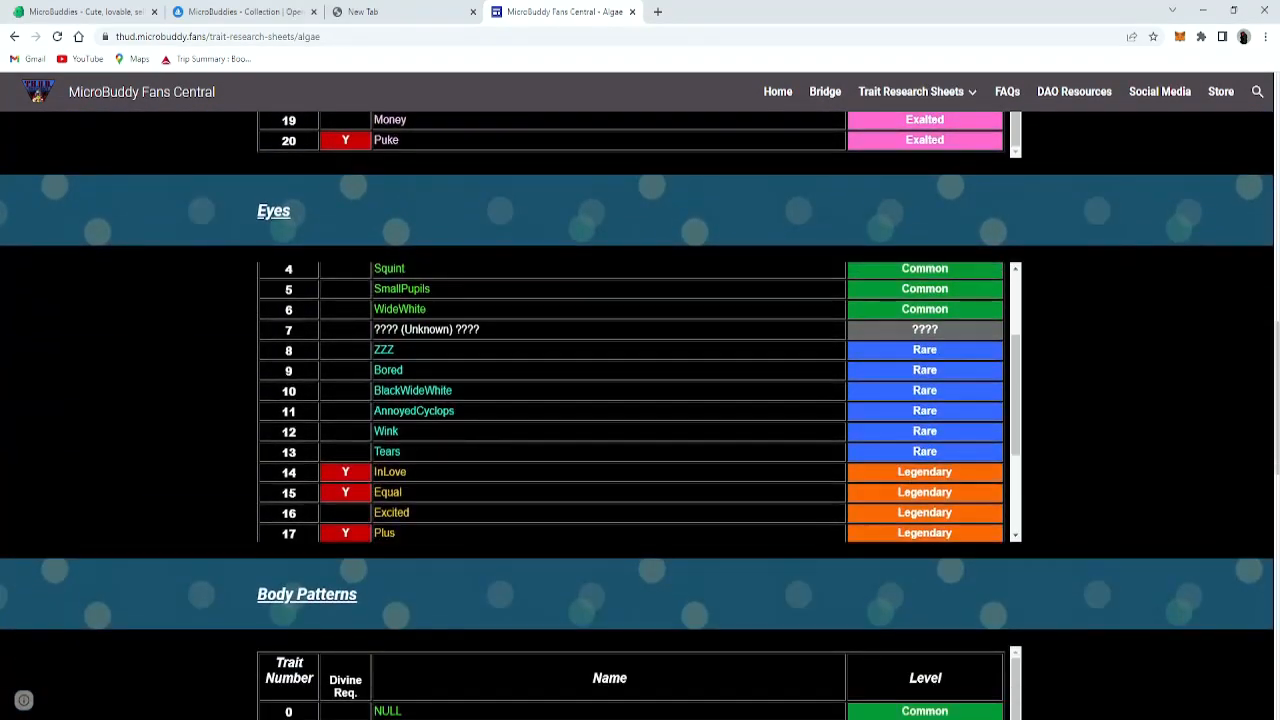
scroll(down, 3)
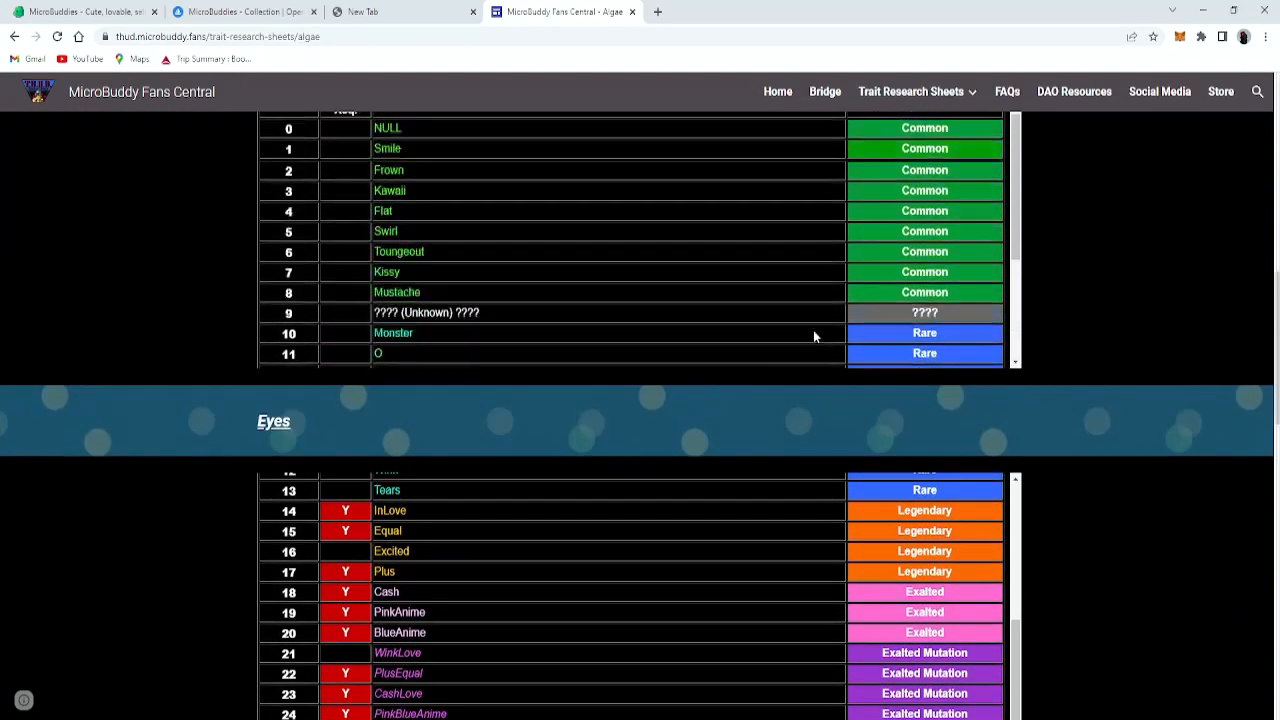
click(910, 92)
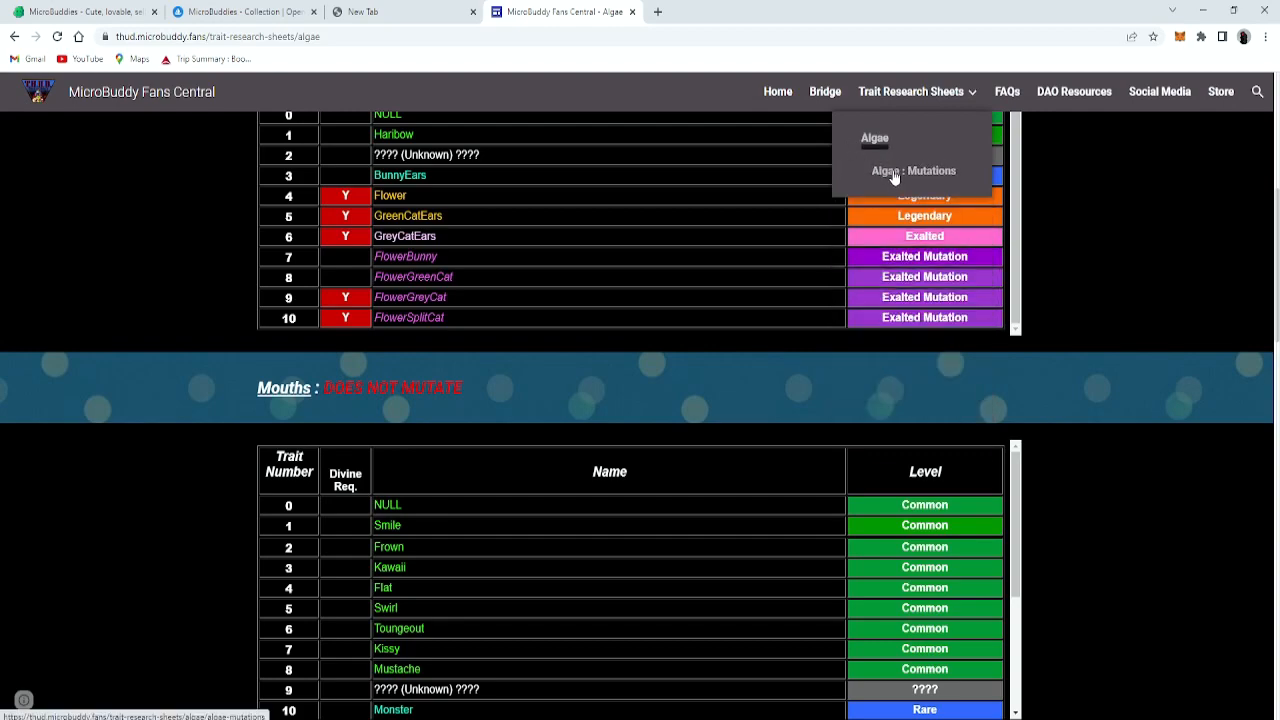
- View the Algea Mutations sheet's Tops, Eyes and Body Patterns mutation tables
click(912, 170)
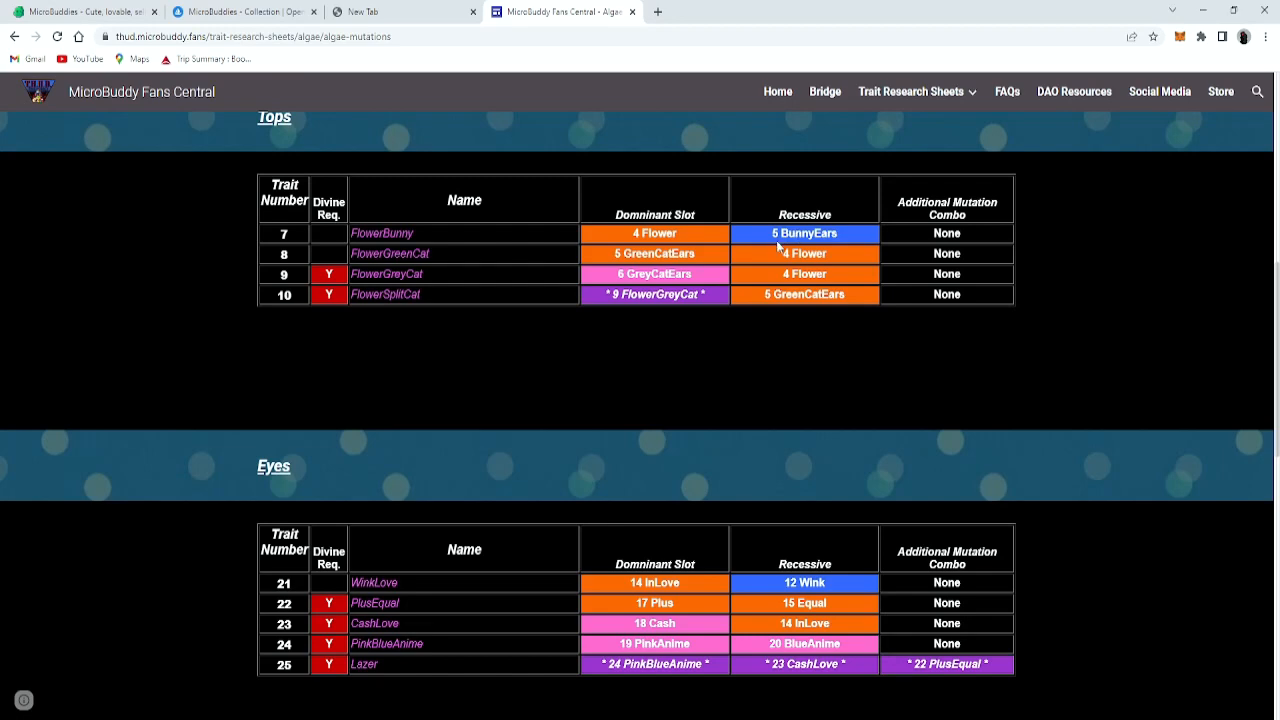
mouse_move(338, 260)
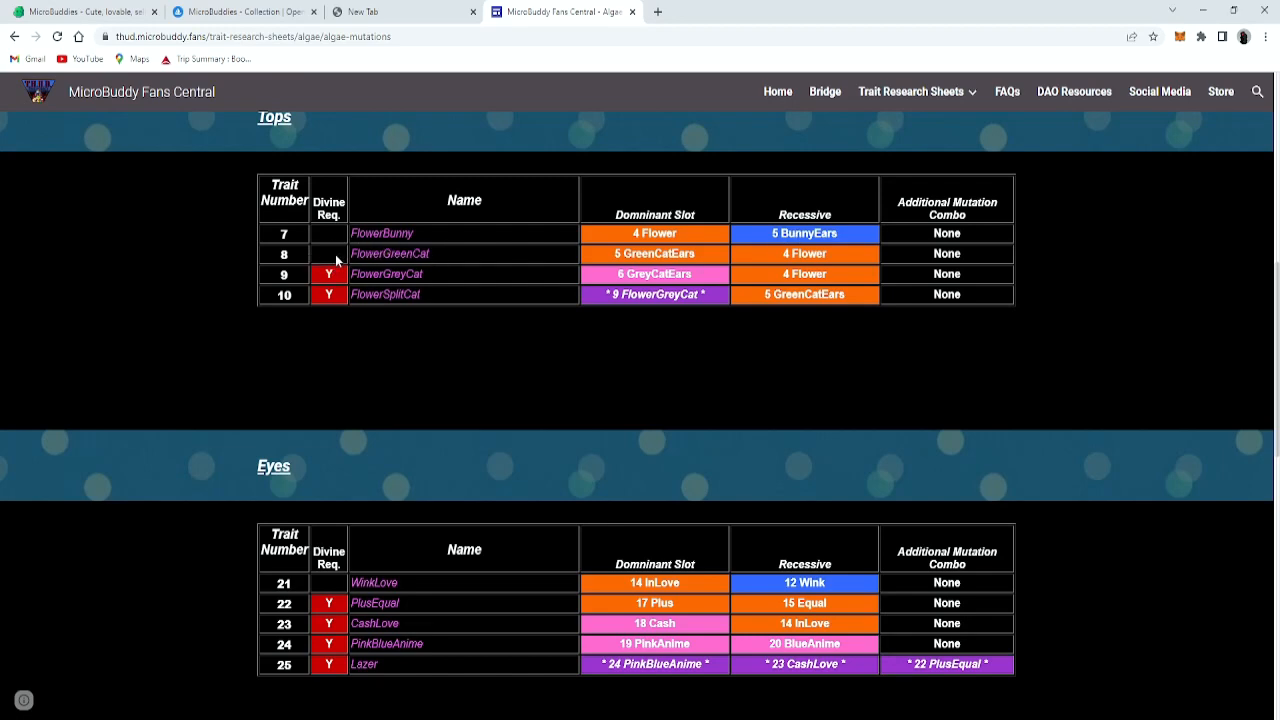
mouse_move(348, 310)
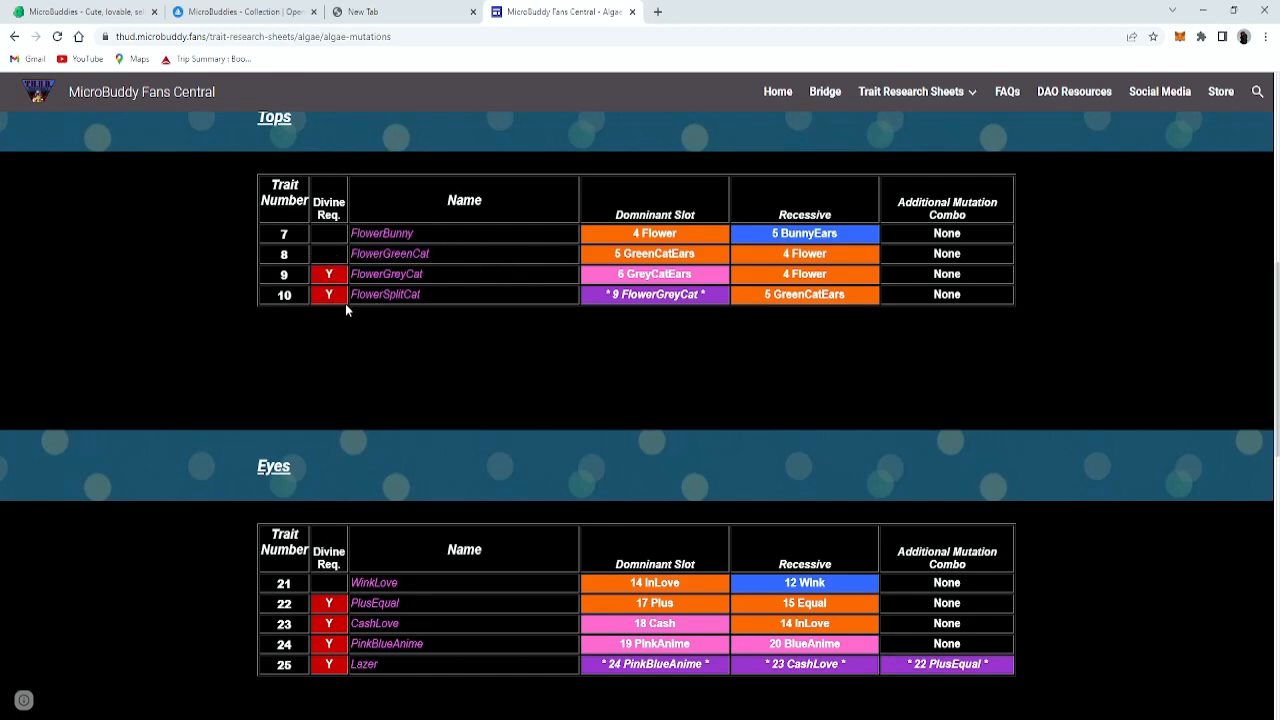
mouse_move(558, 308)
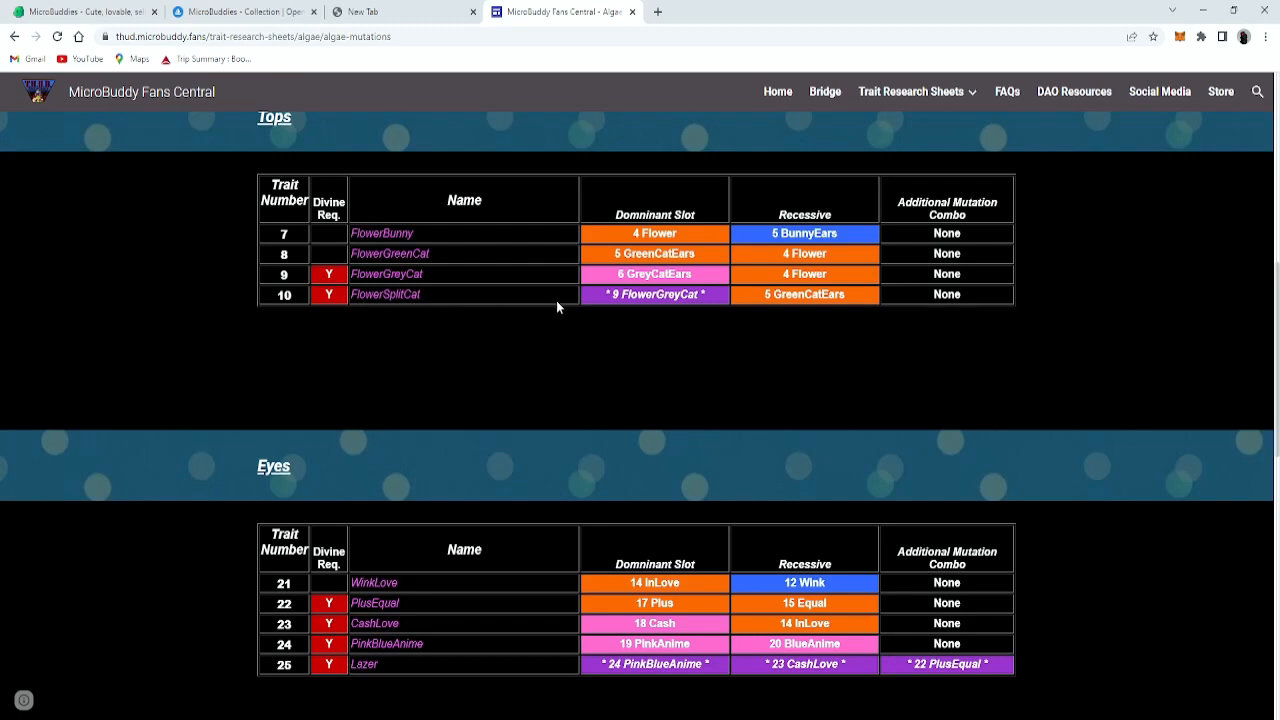
mouse_move(448, 306)
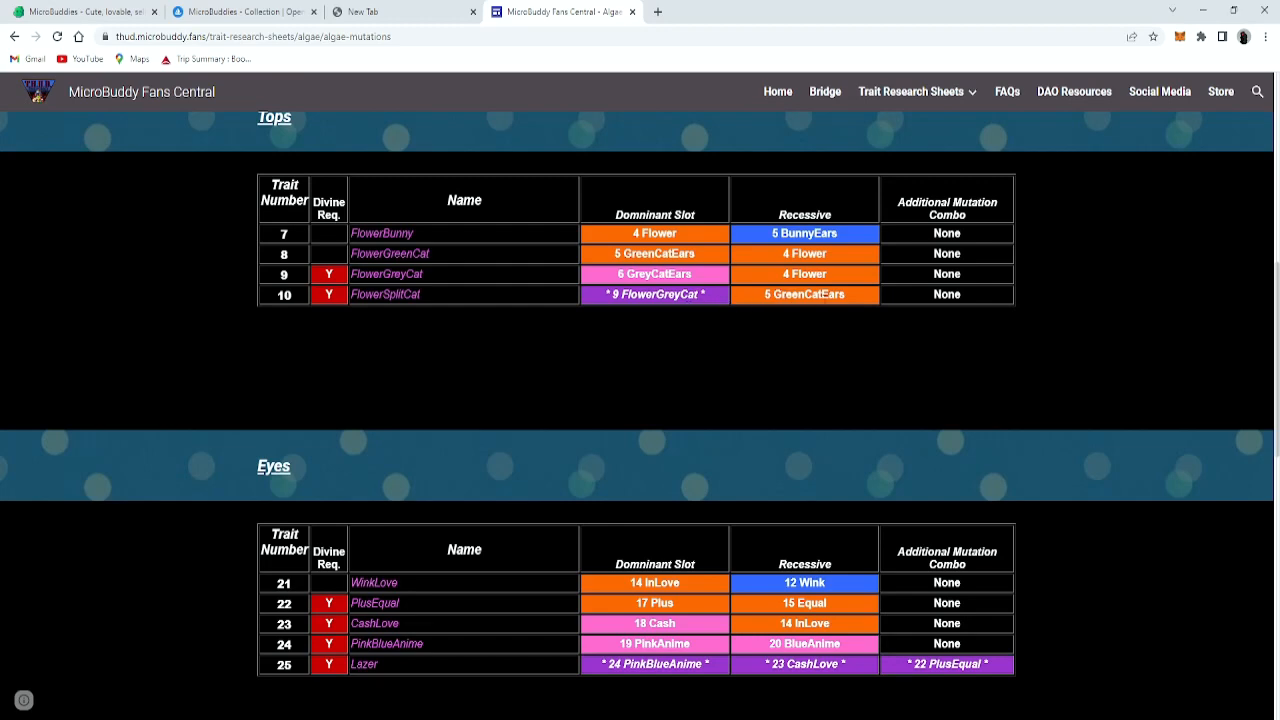
mouse_move(754, 352)
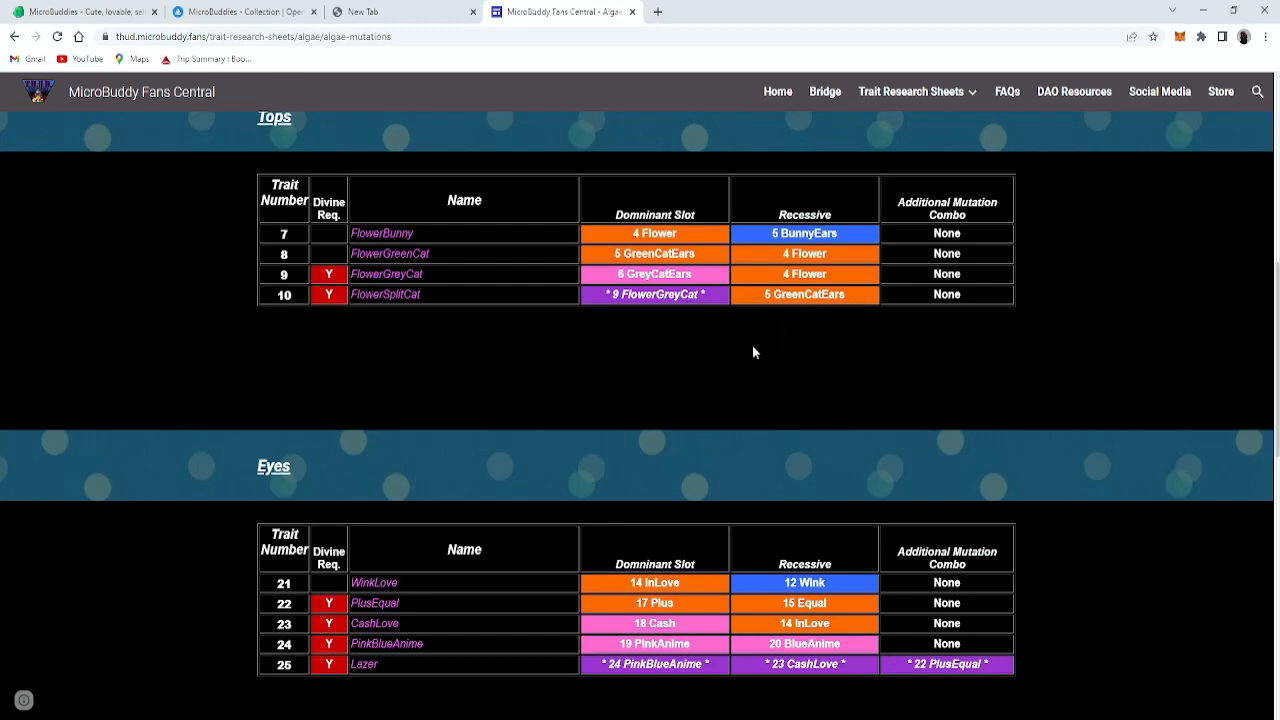
mouse_move(752, 342)
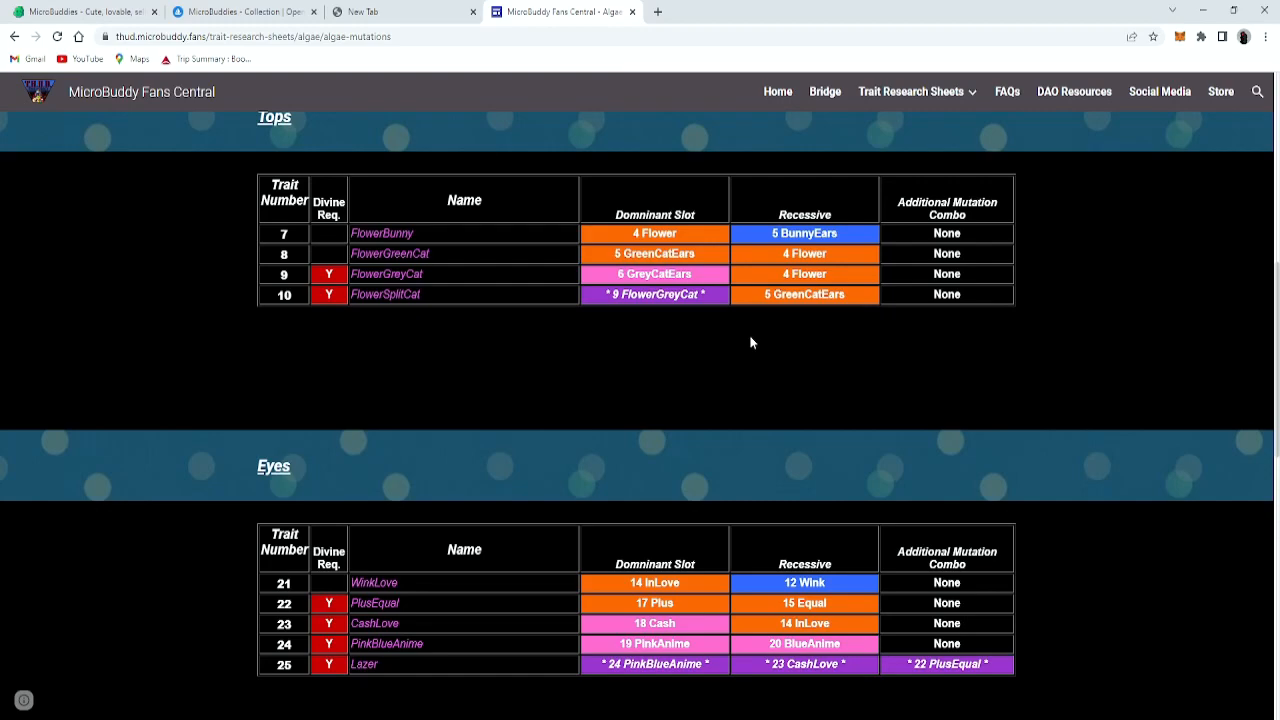
scroll(down, 3)
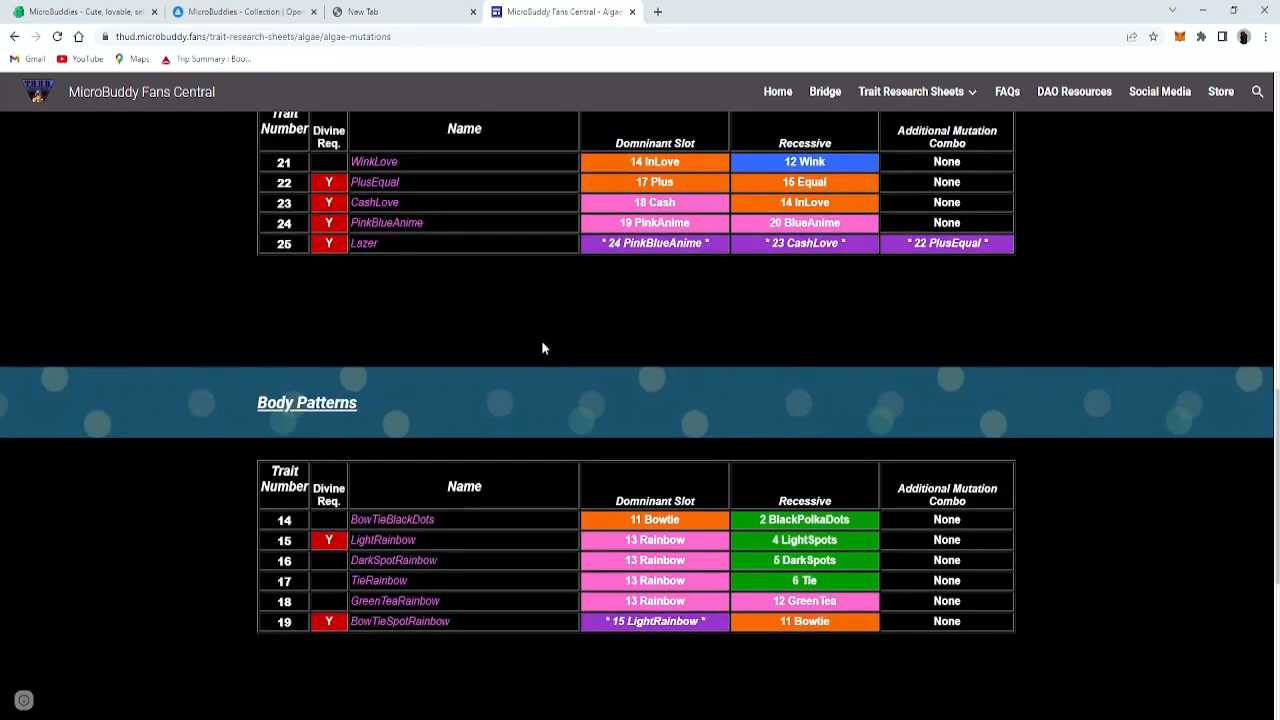
scroll(up, 3)
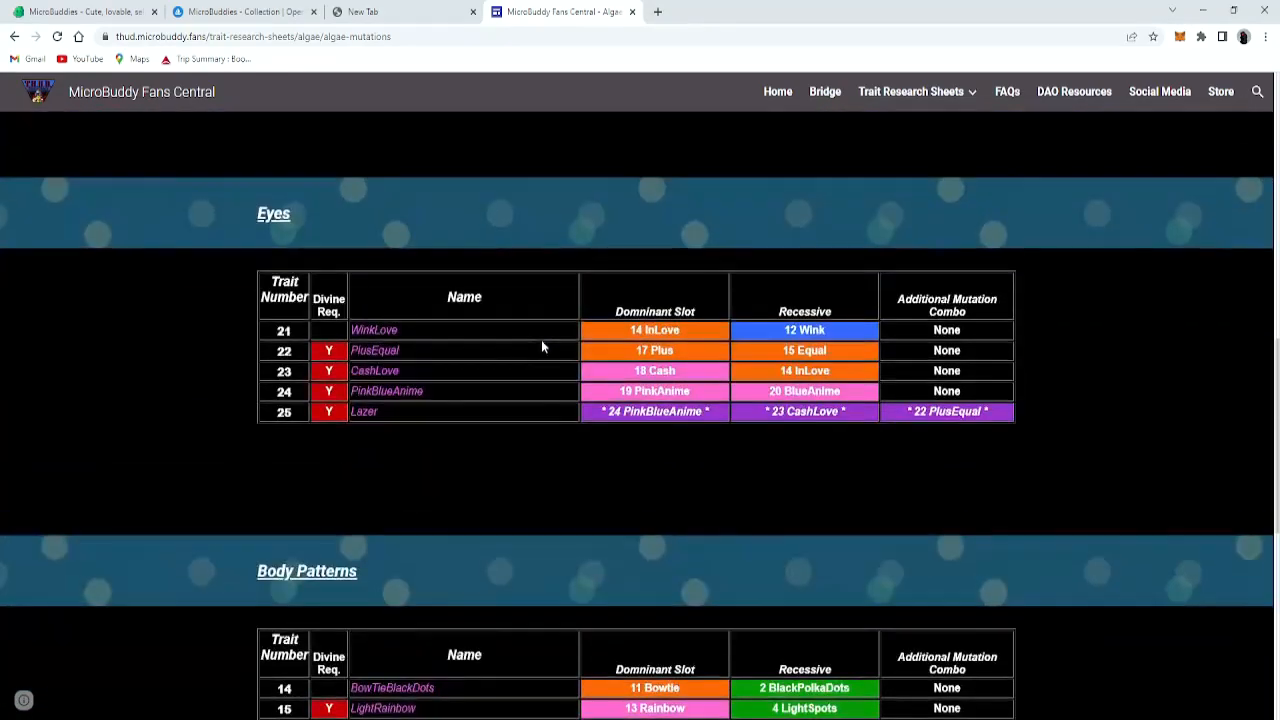